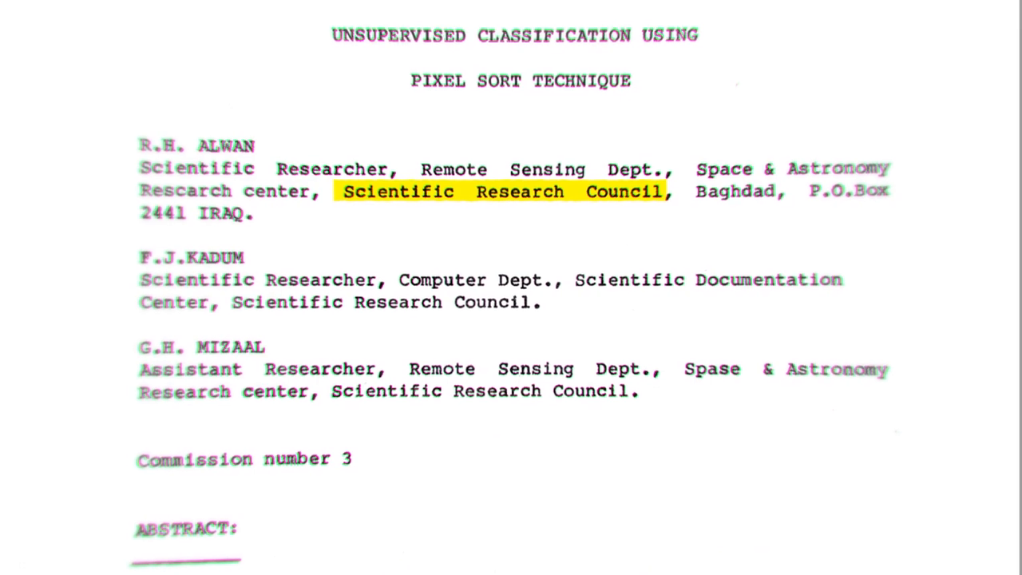
- Scroll further through the pixel-sort research paper before leaving it for After Effects
scroll(down, 3)
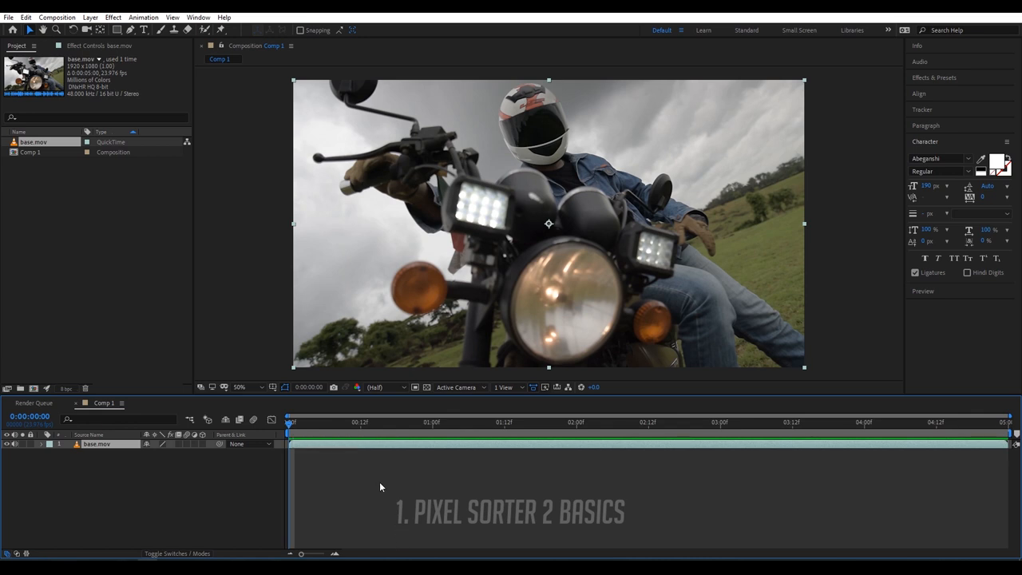
mouse_move(291, 428)
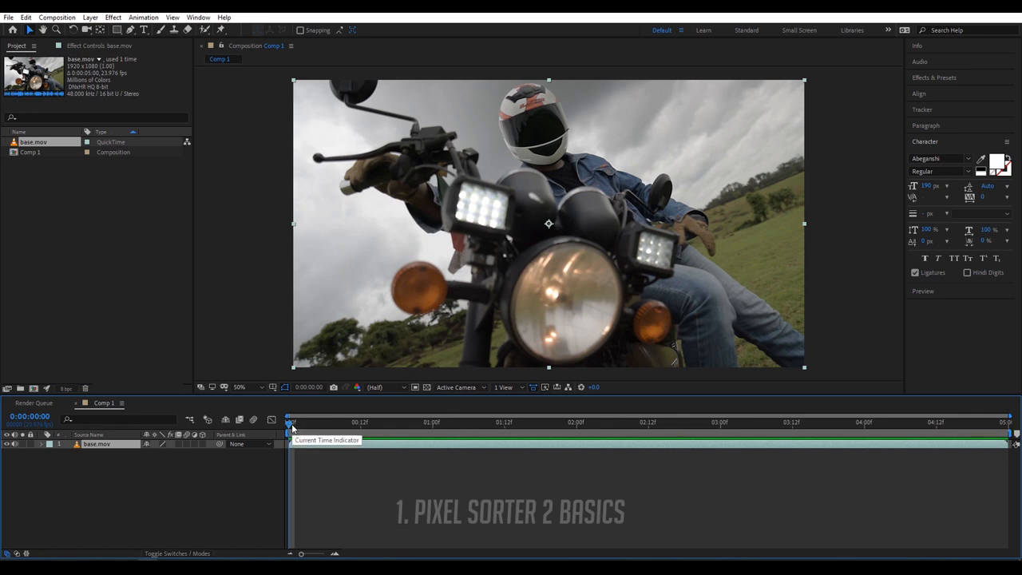
- Select the motorcycle layer and add Pixel Sorter 2 through the FX Console search 'pixel so'
click(914, 422)
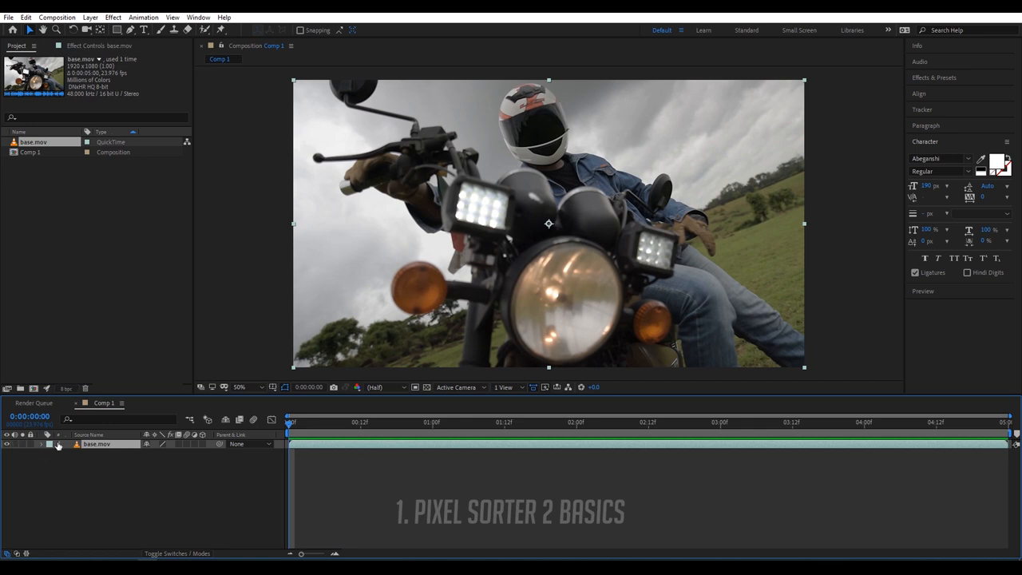
key(ctrl+s)
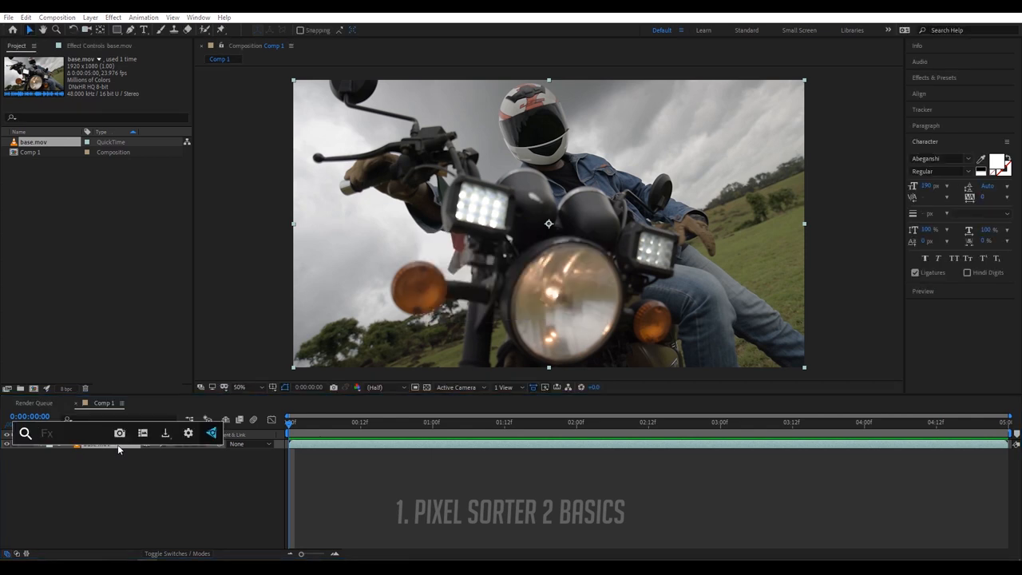
text(pixel so)
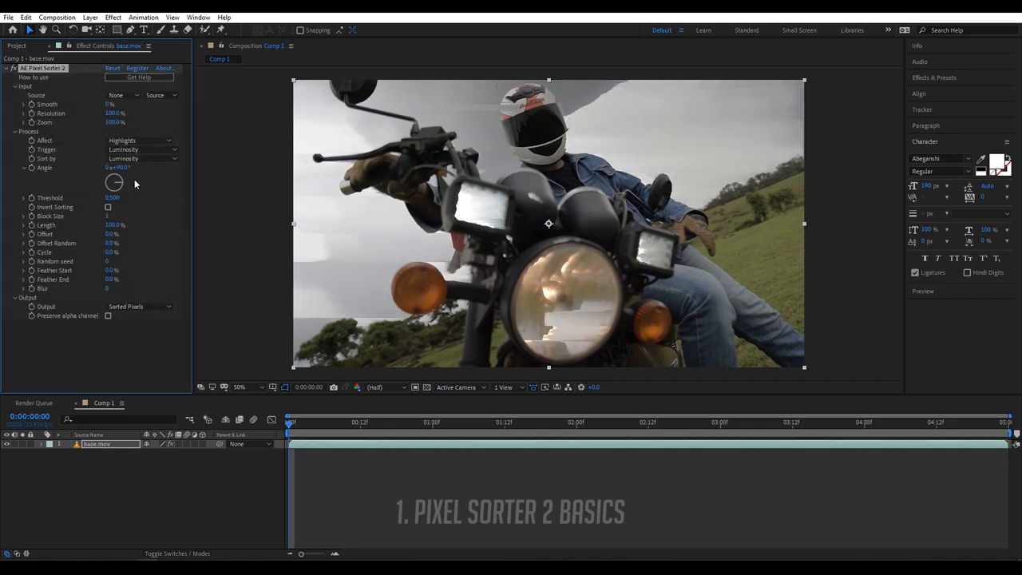
mouse_move(939, 86)
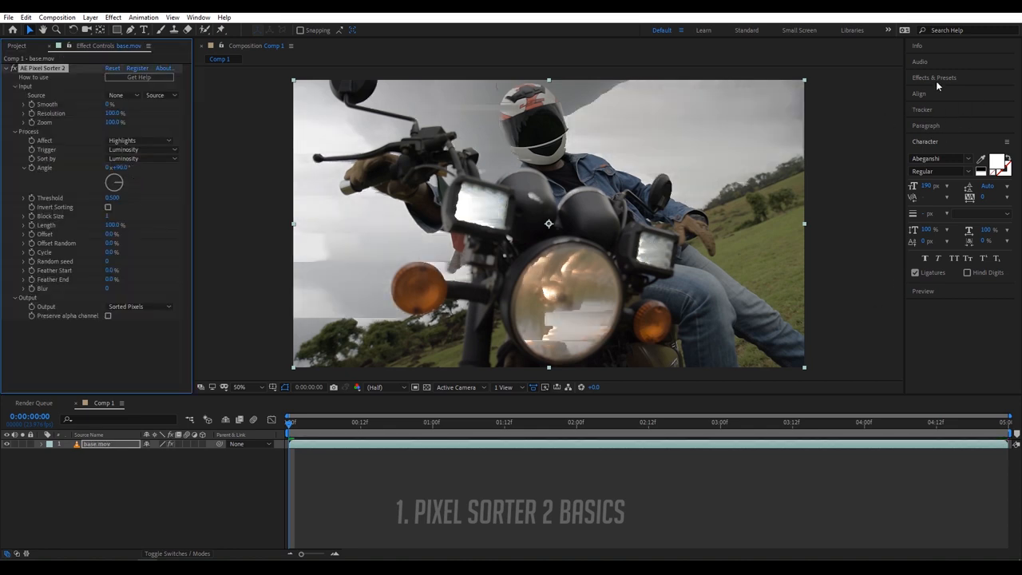
click(112, 16)
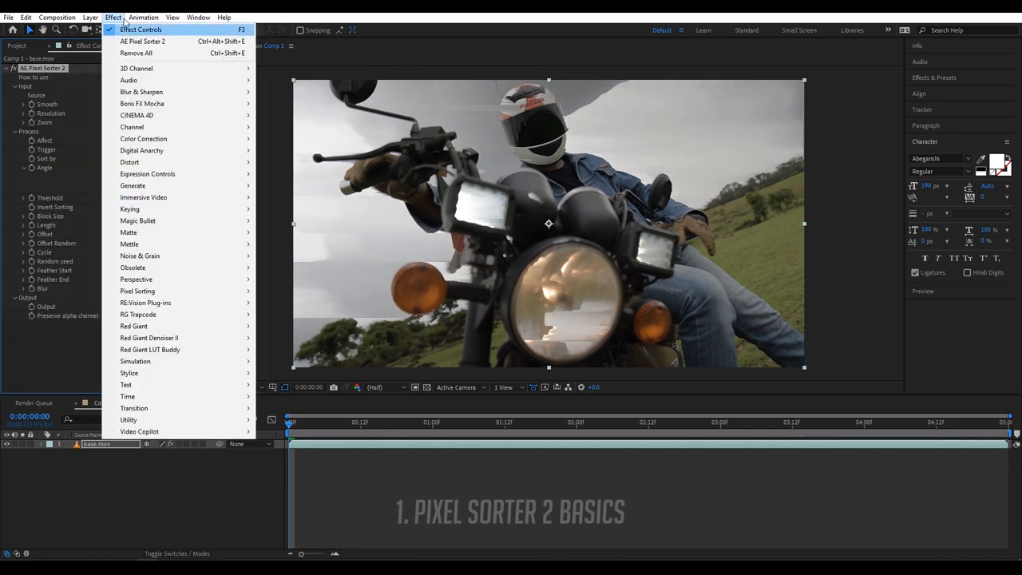
click(140, 29)
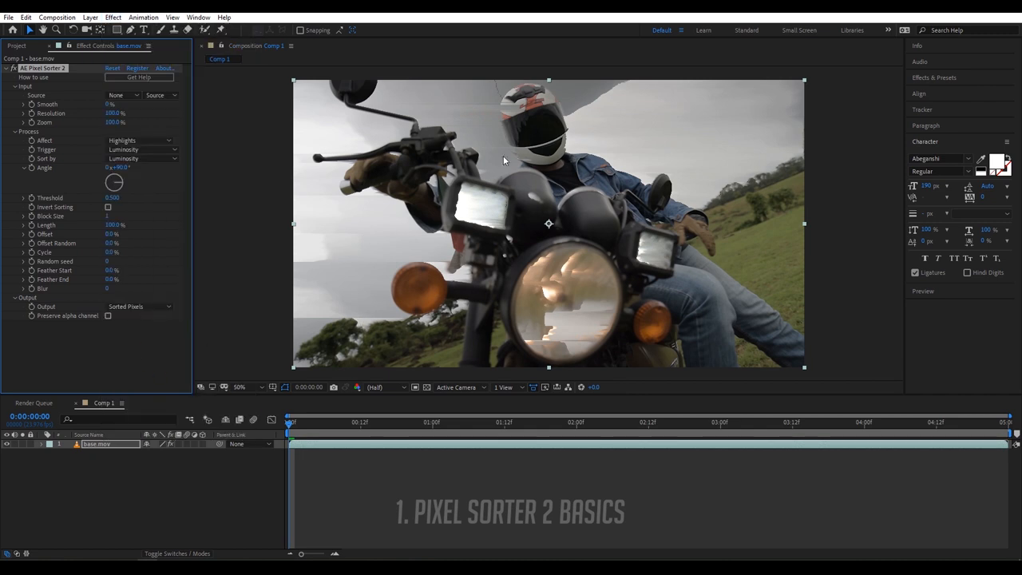
mouse_move(386, 160)
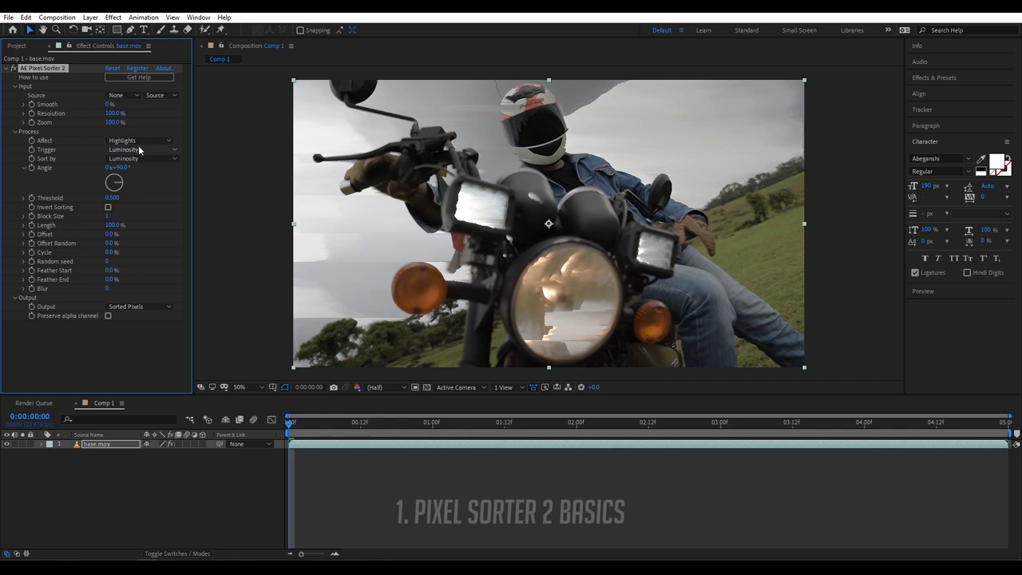
- Set Pixel Sorter 2's Affect to Shadows and try a threshold of 0.1
click(139, 140)
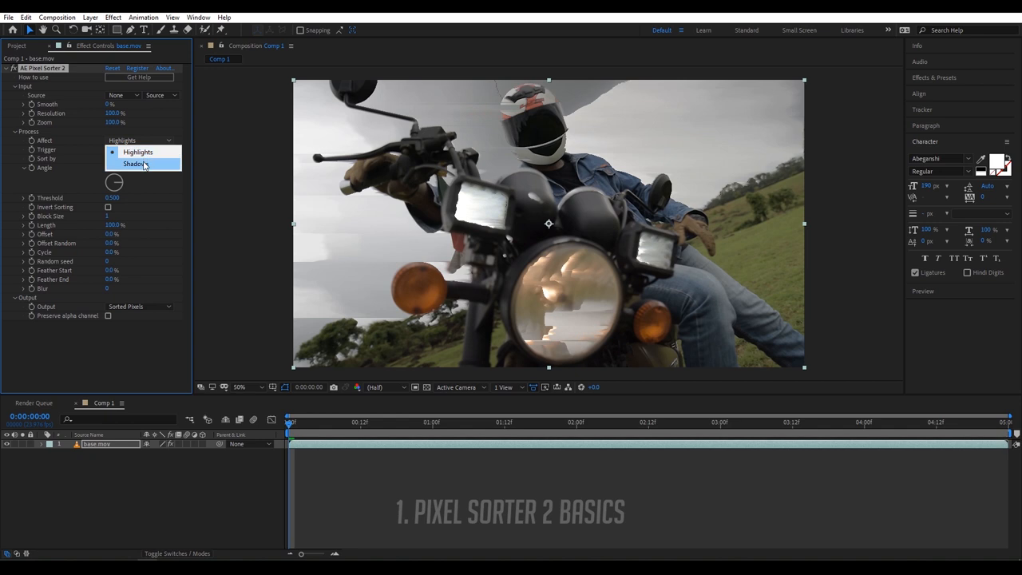
click(134, 162)
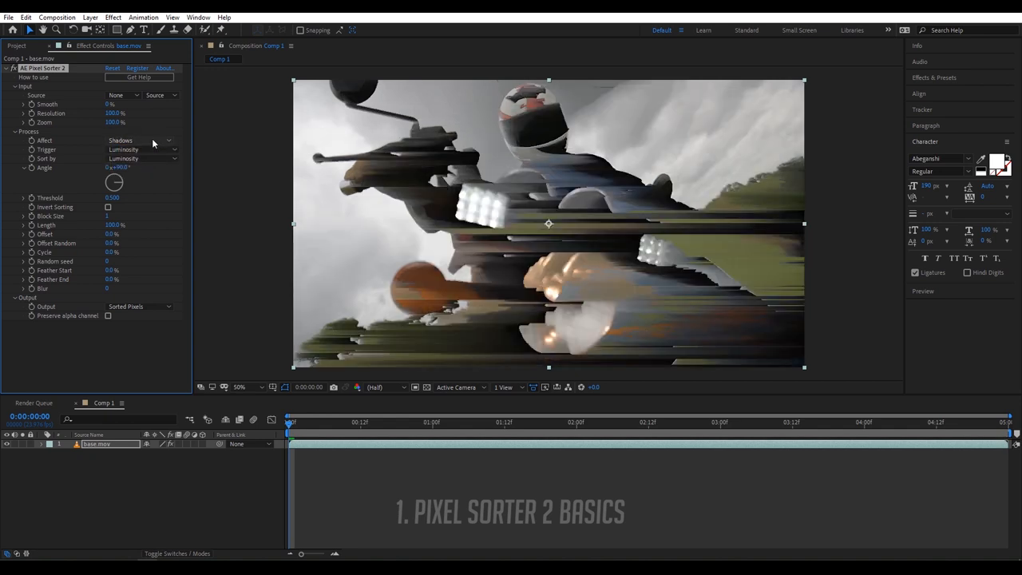
click(141, 141)
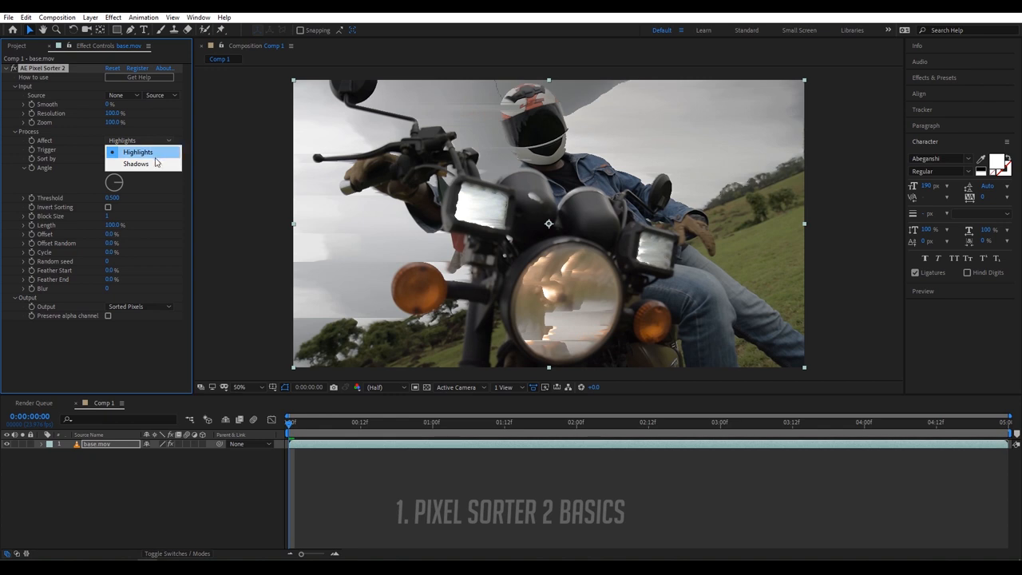
mouse_move(135, 163)
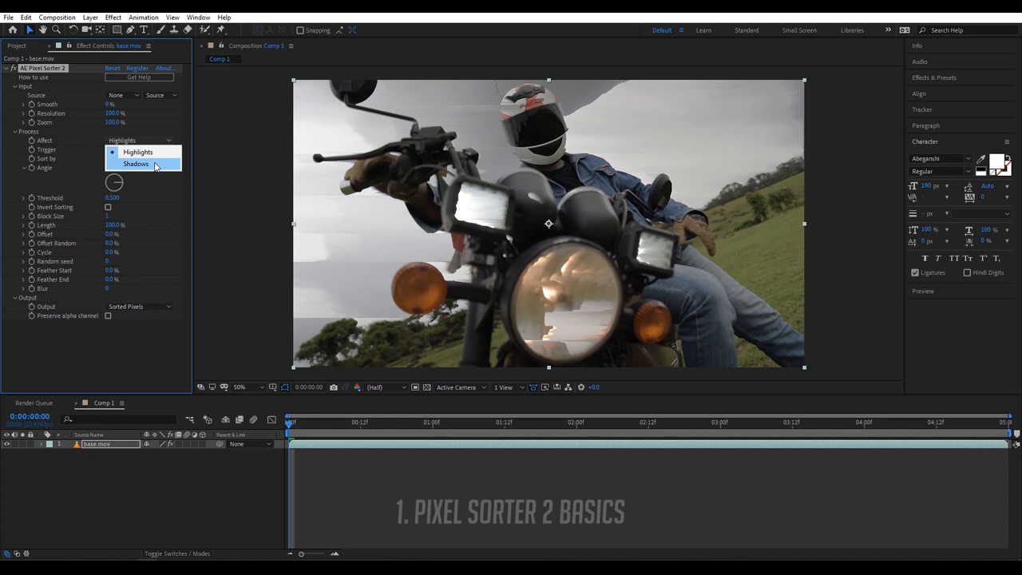
click(136, 163)
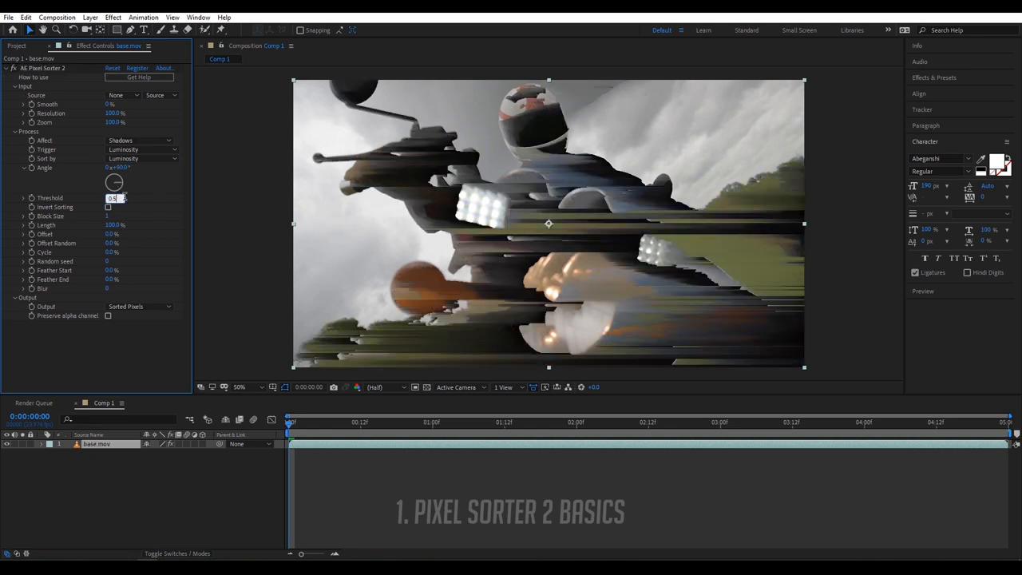
text(0.100)
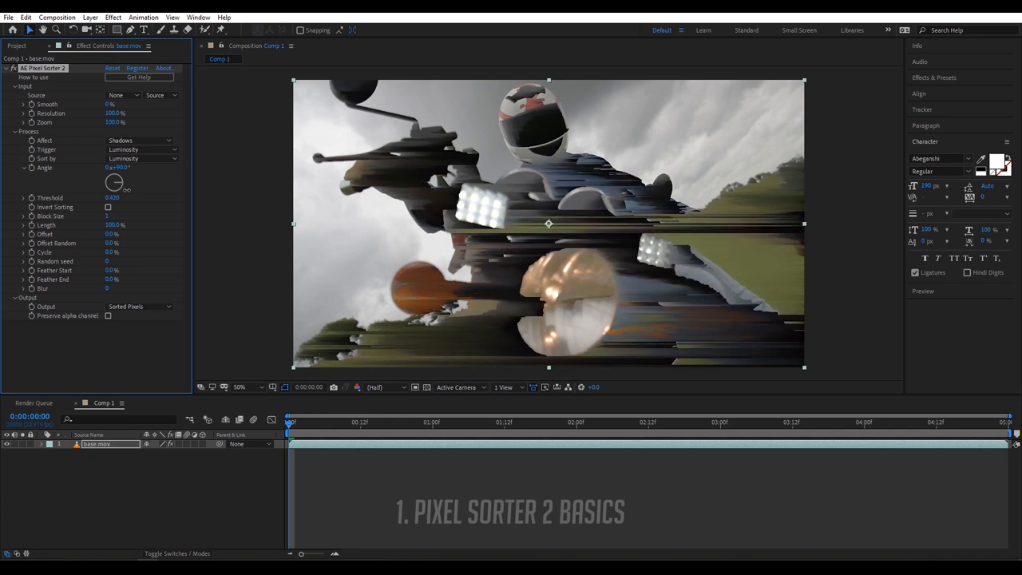
- Compare highlights and shadows while dragging the threshold, settling on Shadows at 0.300
click(141, 140)
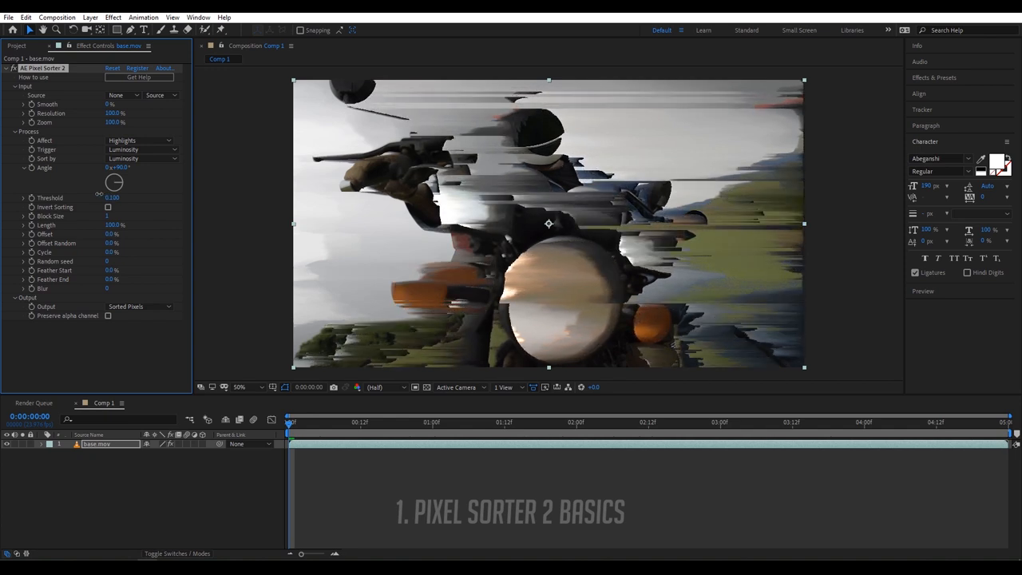
drag(112, 198, 144, 198)
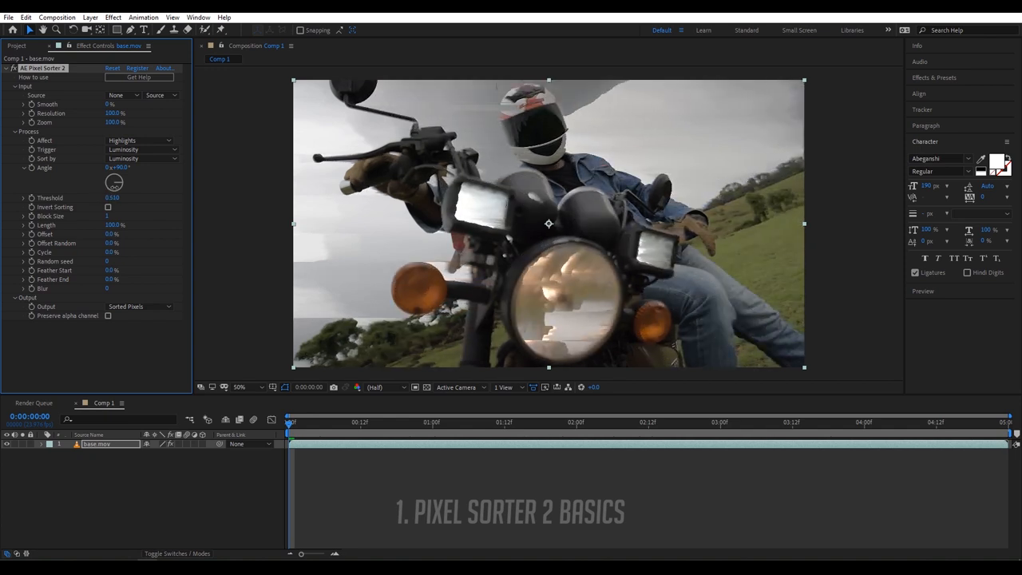
drag(113, 198, 134, 198)
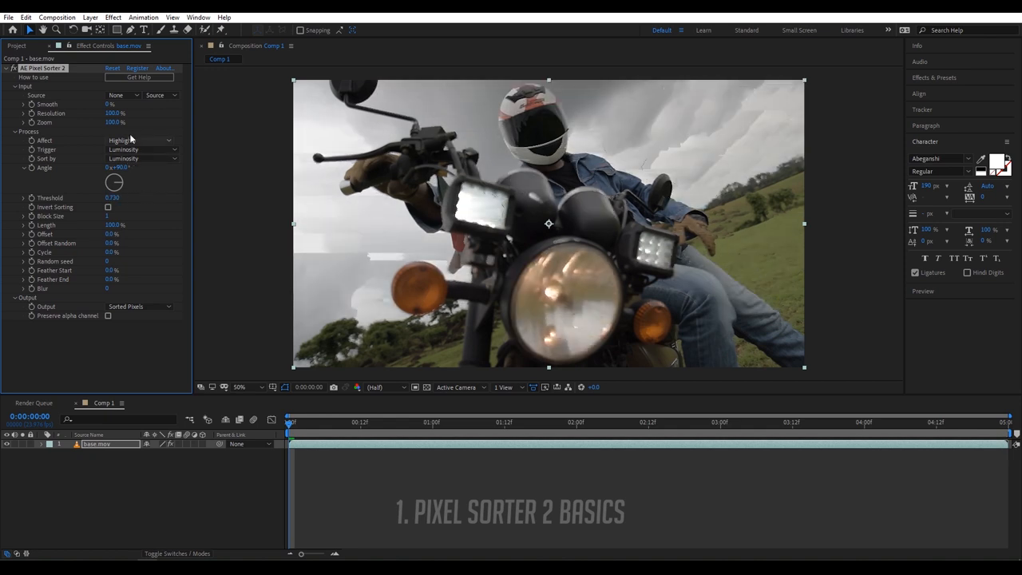
click(141, 140)
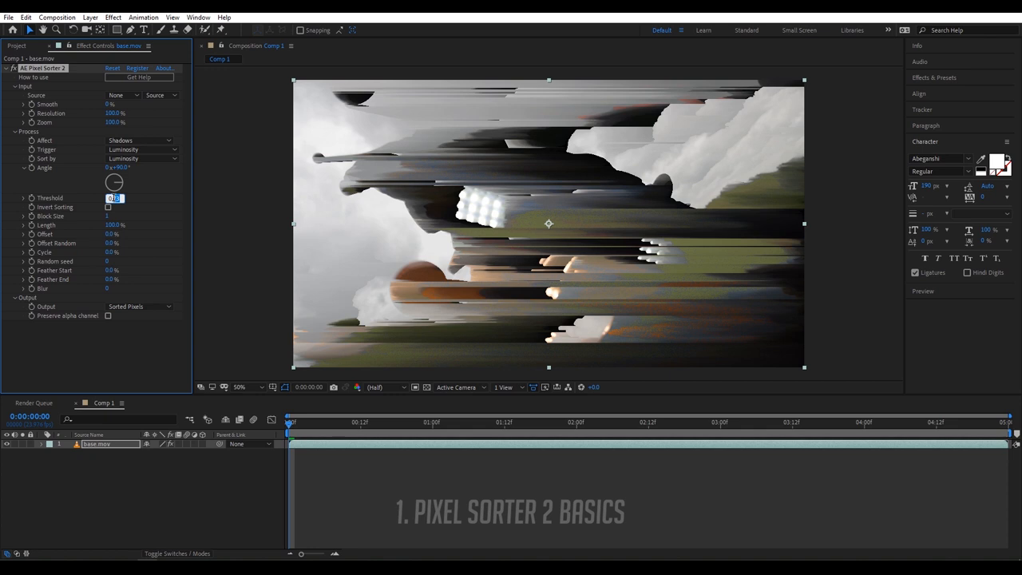
text(0.300)
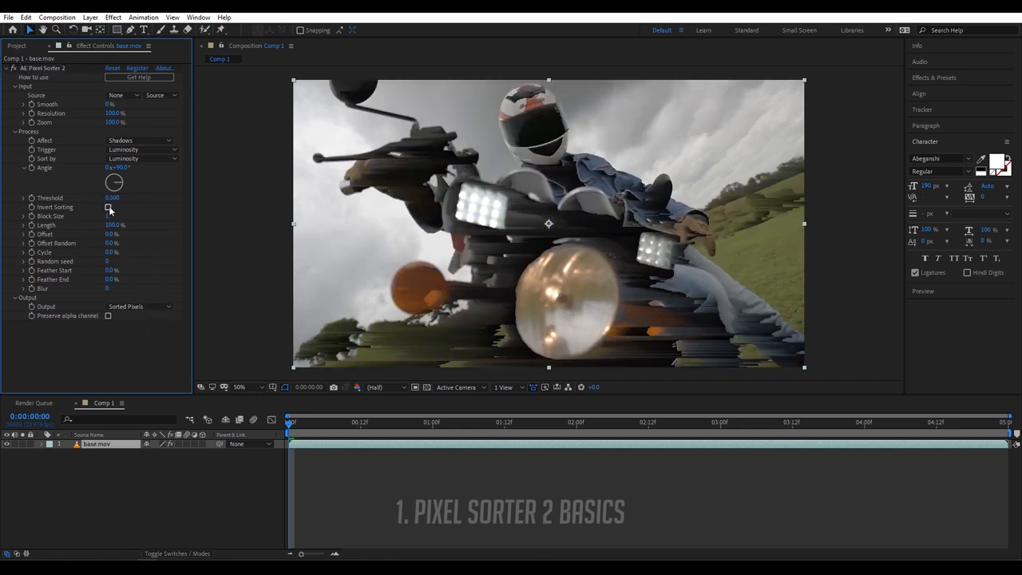
- Toggle Invert Sorting on and off until the shadow streaks look right
click(108, 208)
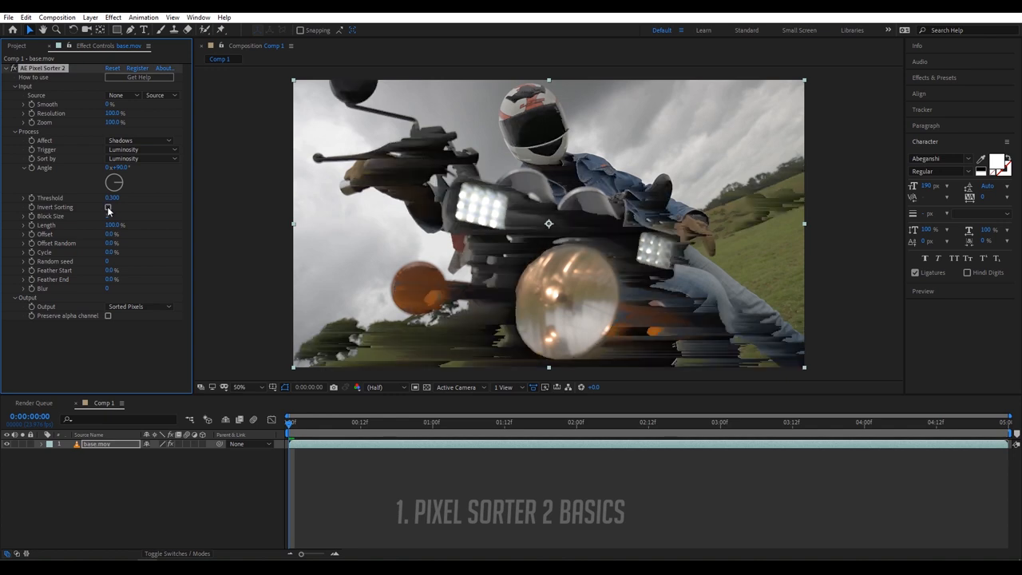
click(109, 208)
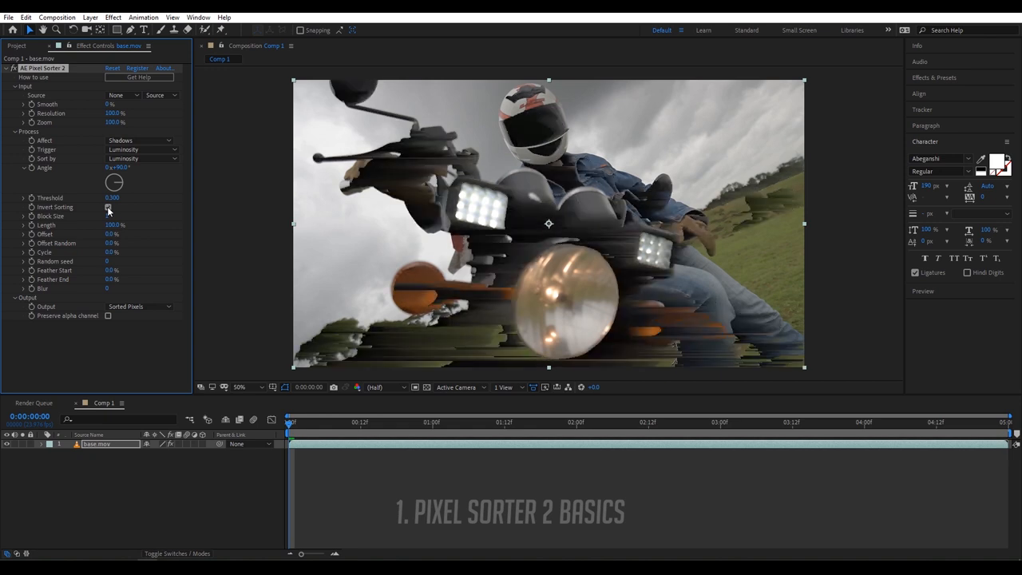
click(109, 207)
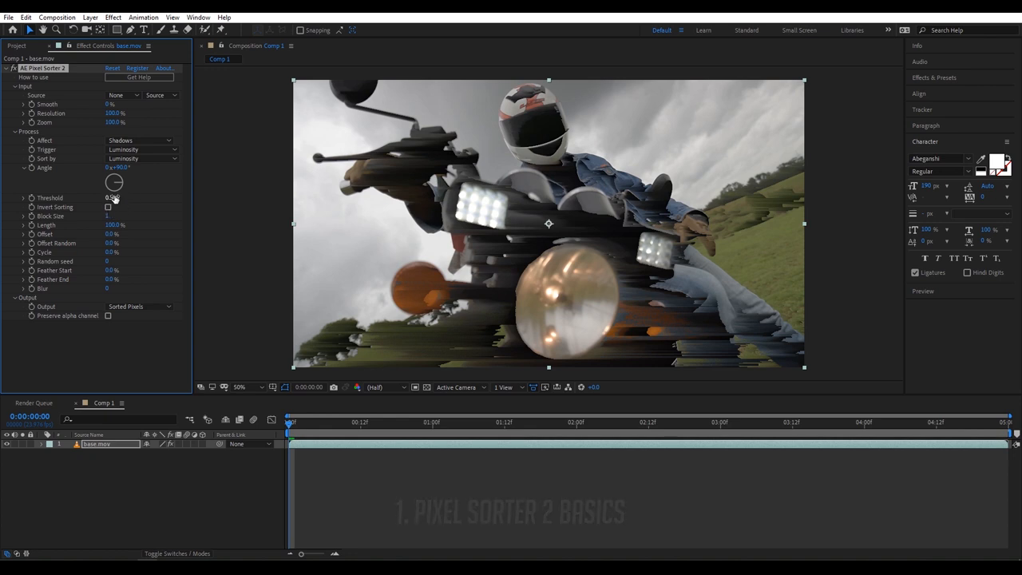
click(109, 208)
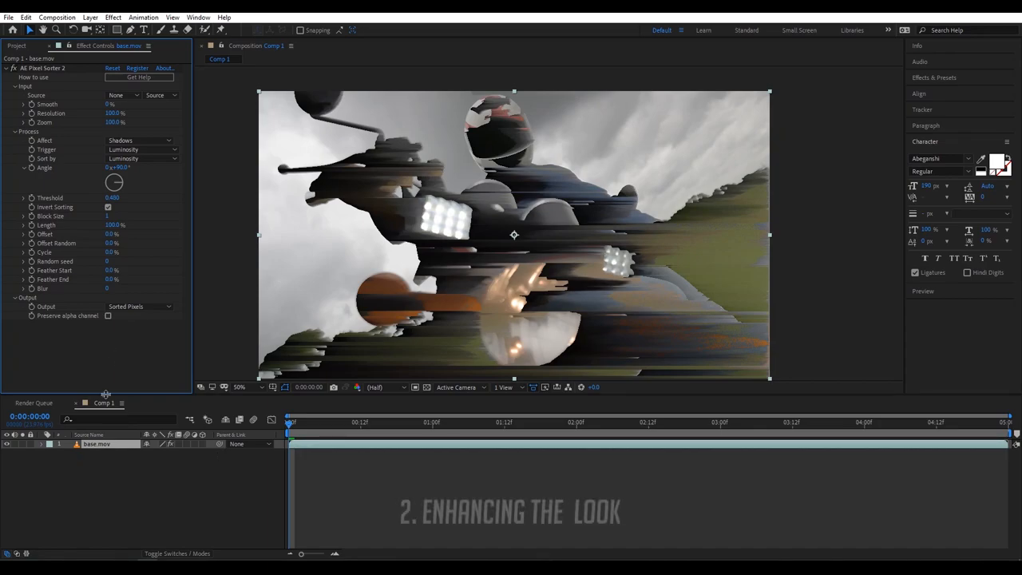
mouse_move(99, 370)
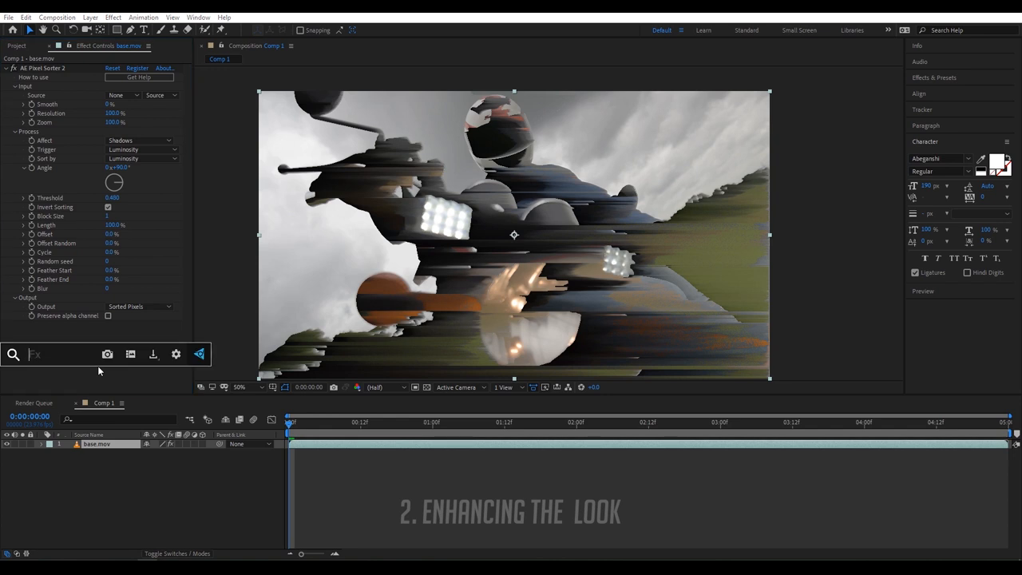
- Add Brightness & Contrast over Pixel Sorter 2, zoom the viewer to 50% and collapse the effect
text(bright)
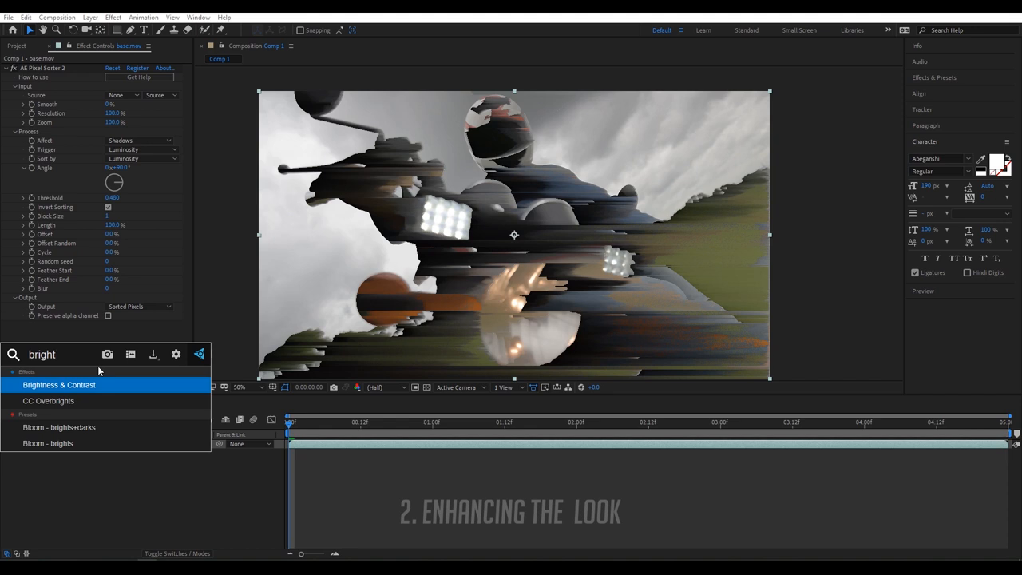
double_click(59, 383)
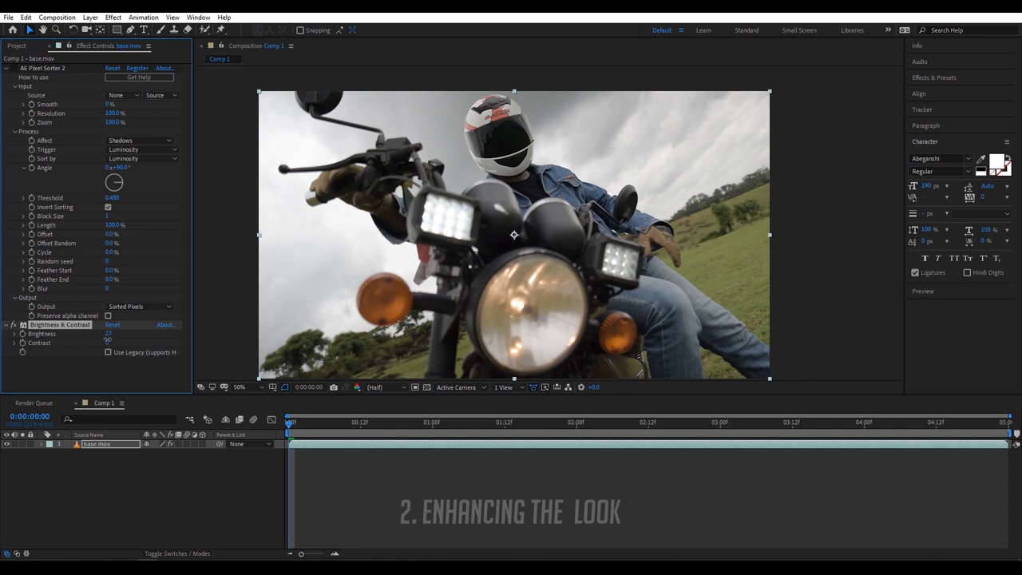
click(108, 342)
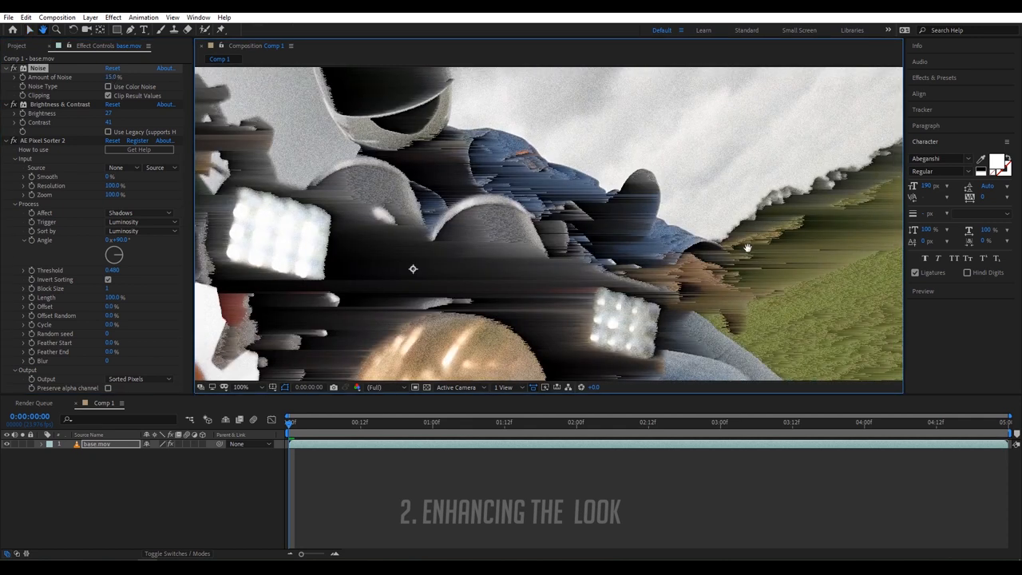
click(243, 388)
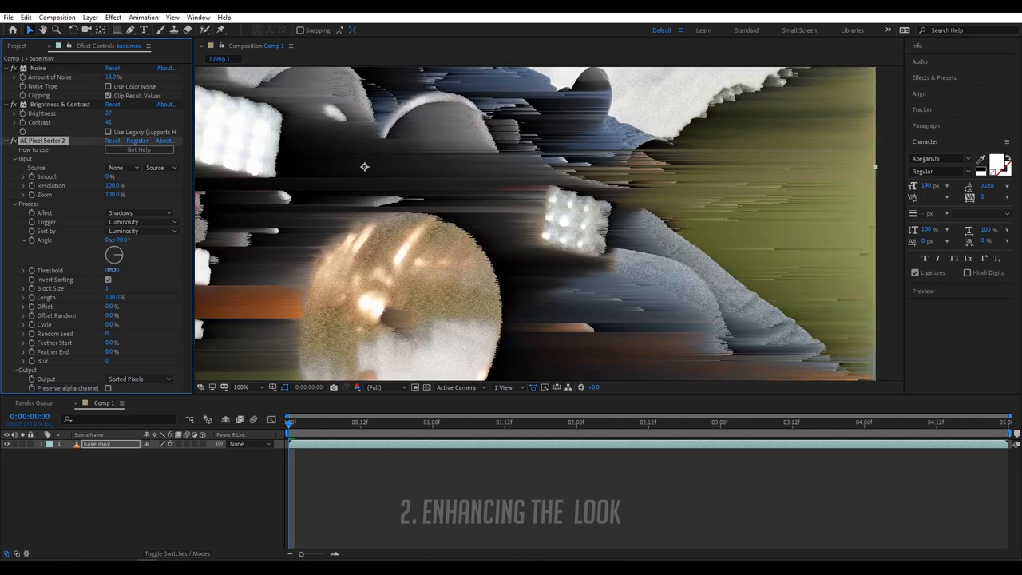
click(108, 279)
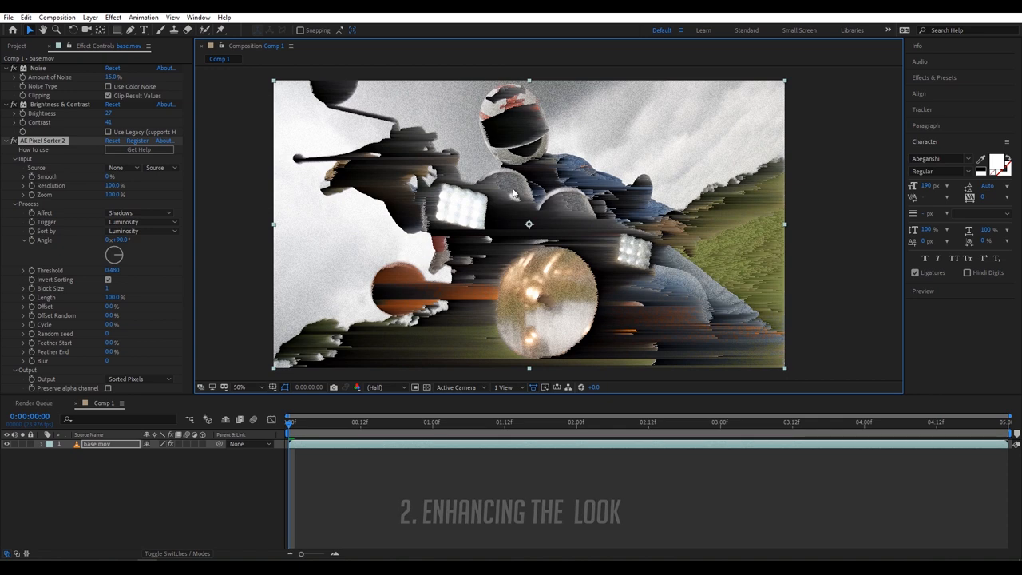
click(7, 140)
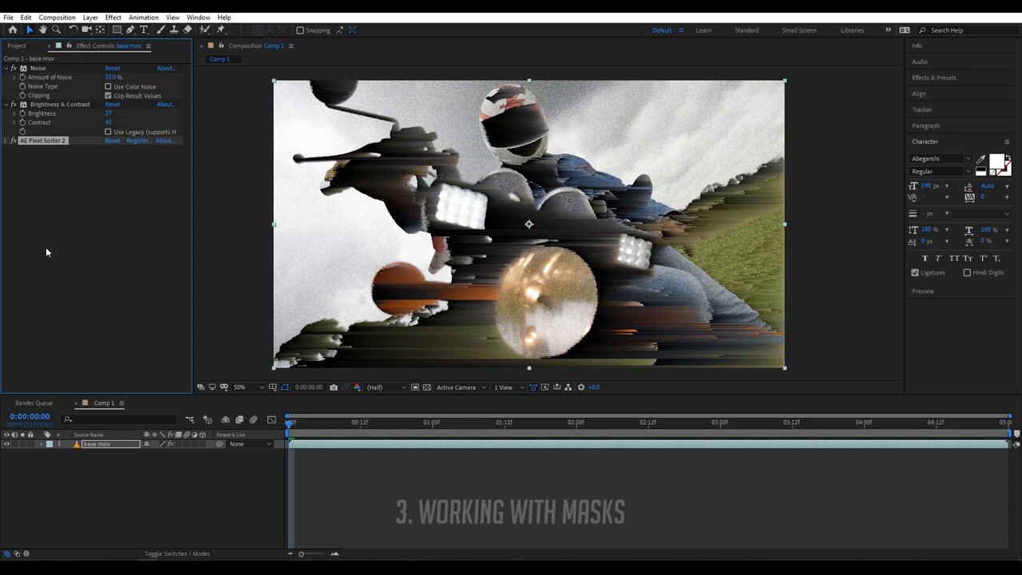
mouse_move(62, 174)
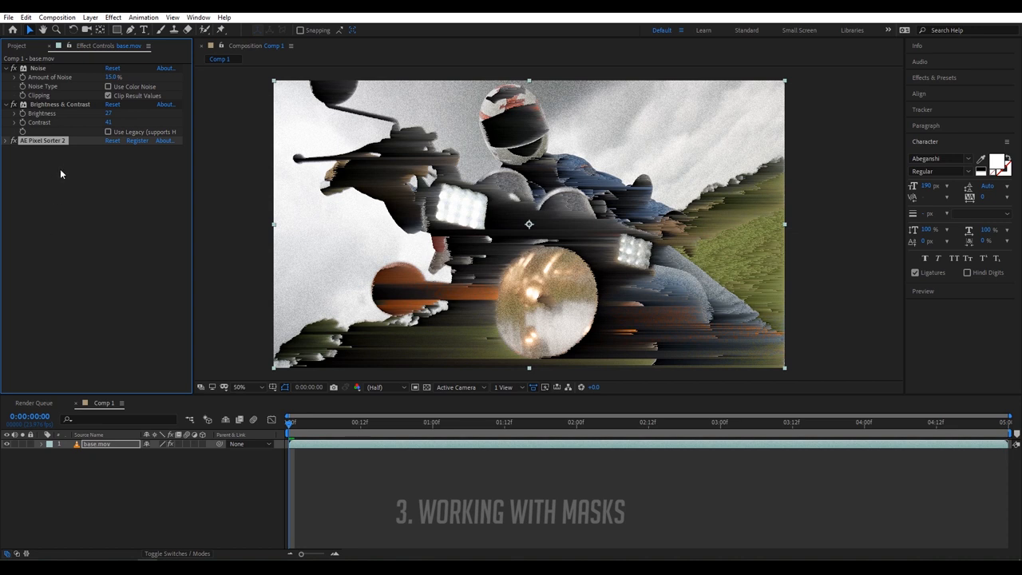
- Rename the lower footage copy BACKGROUND and switch off the glitch effects on the MASK layer
click(96, 444)
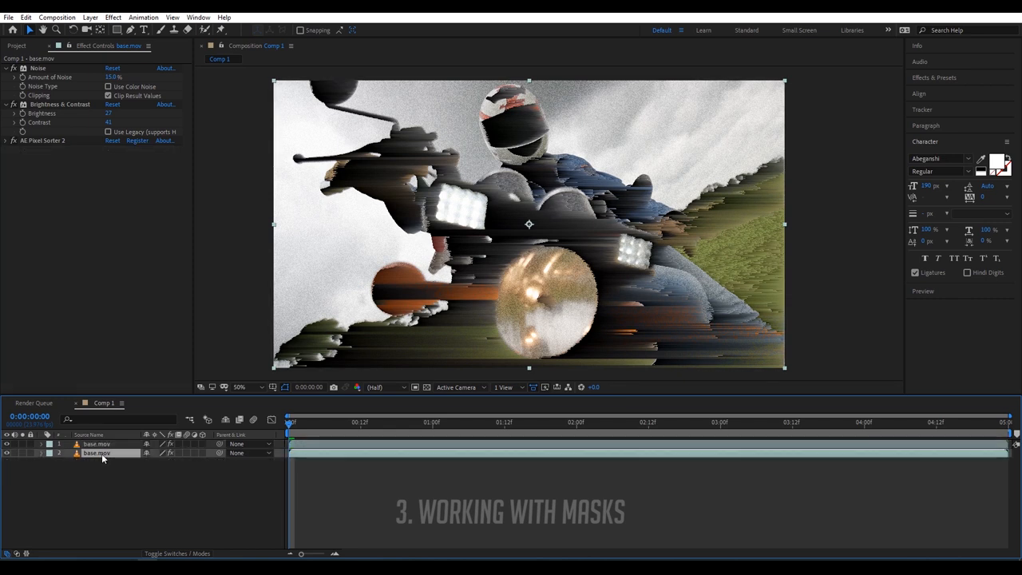
double_click(95, 454)
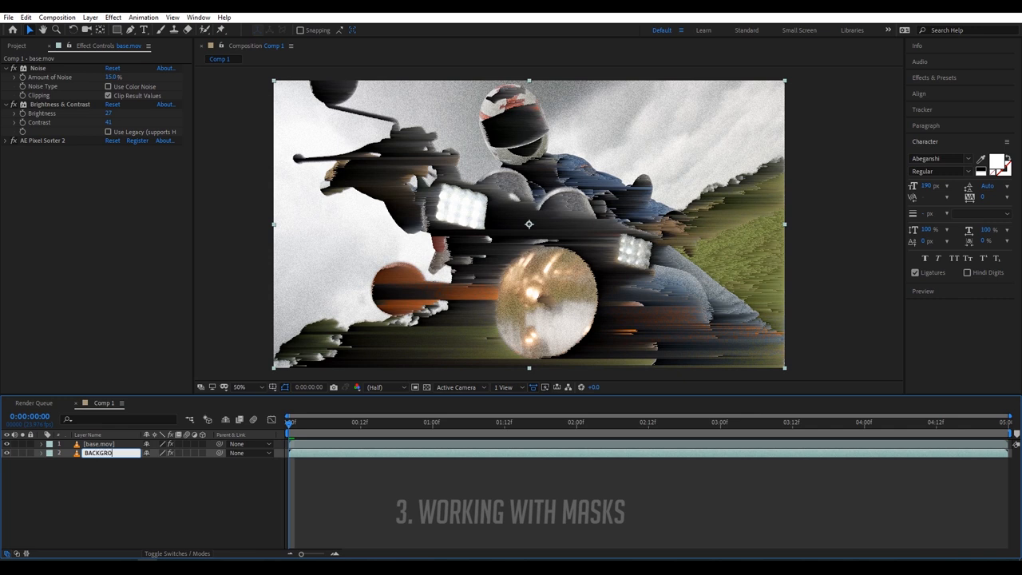
text(BACKGROUND)
click(111, 444)
text(MASK)
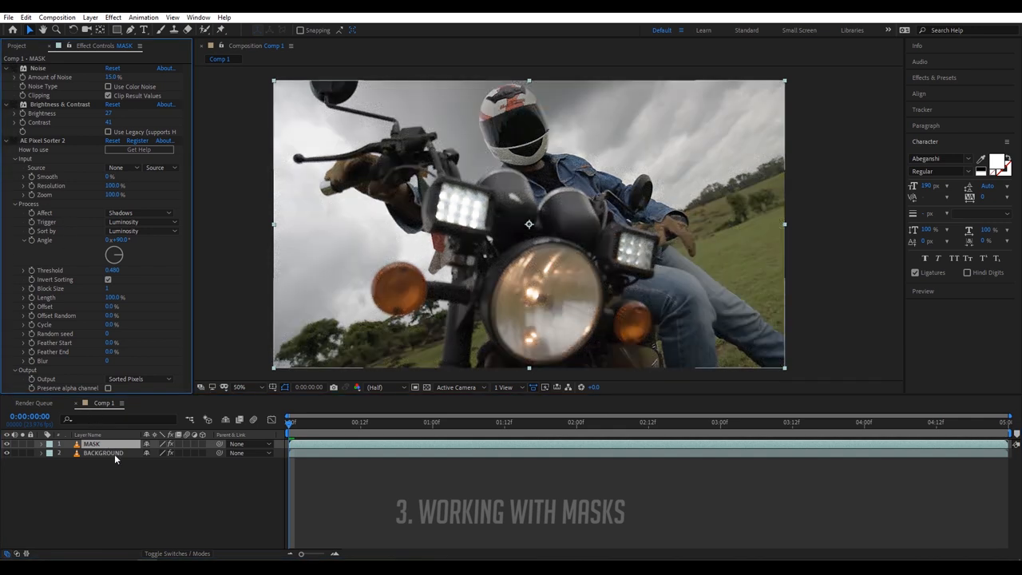
click(104, 454)
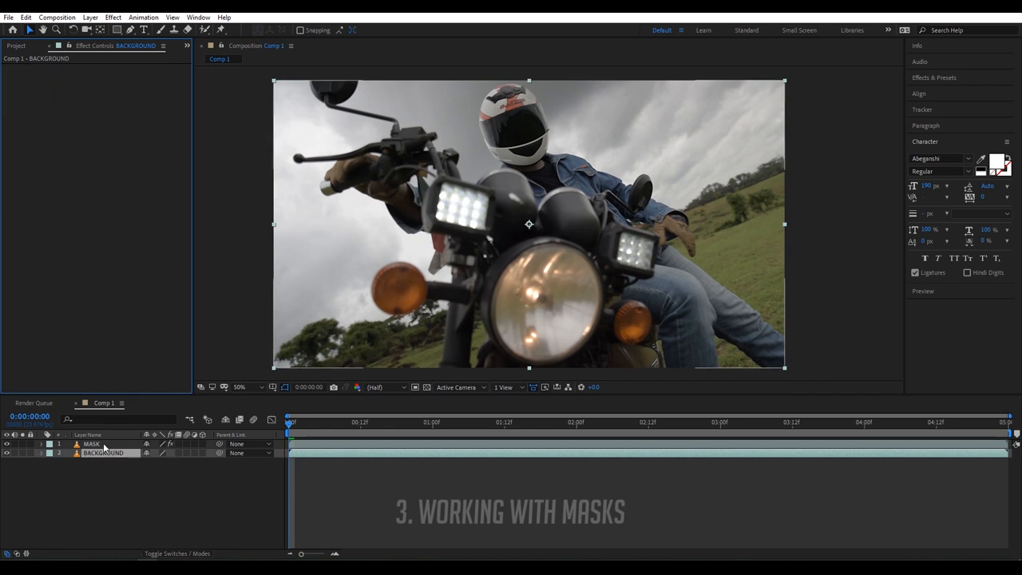
click(91, 444)
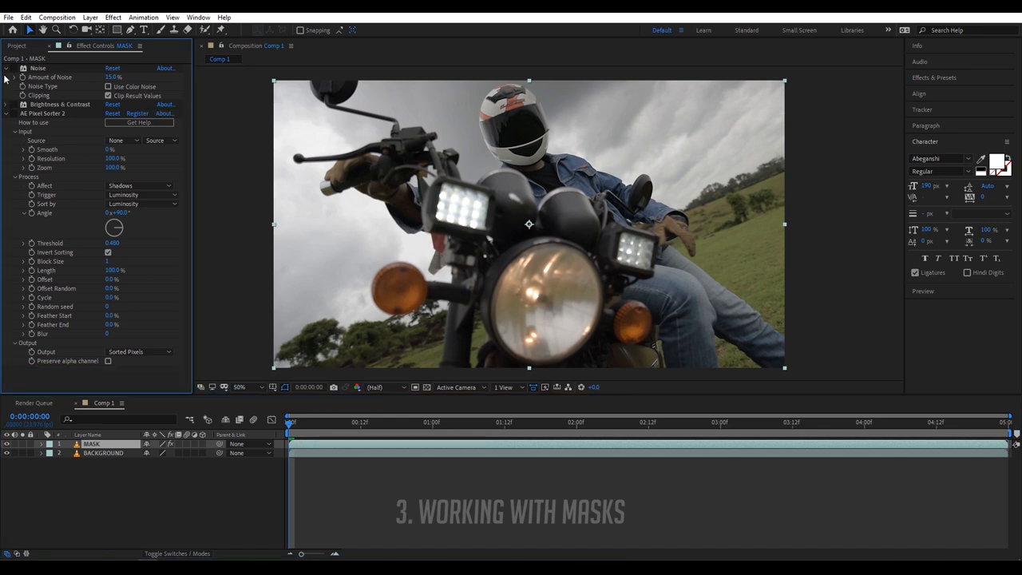
click(7, 67)
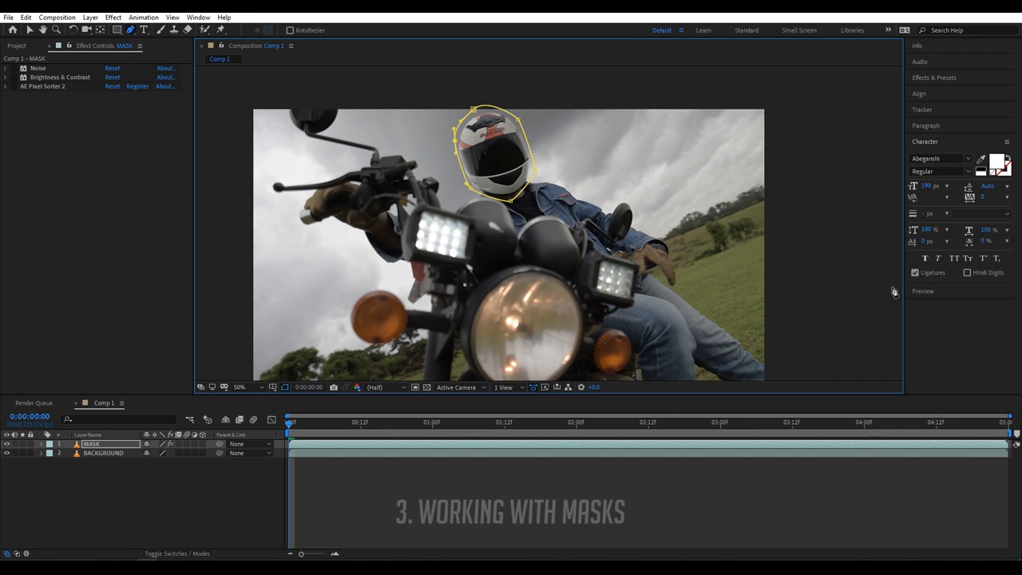
- Track the helmet mask forward through the clip with Tracker, then return to the start
click(923, 109)
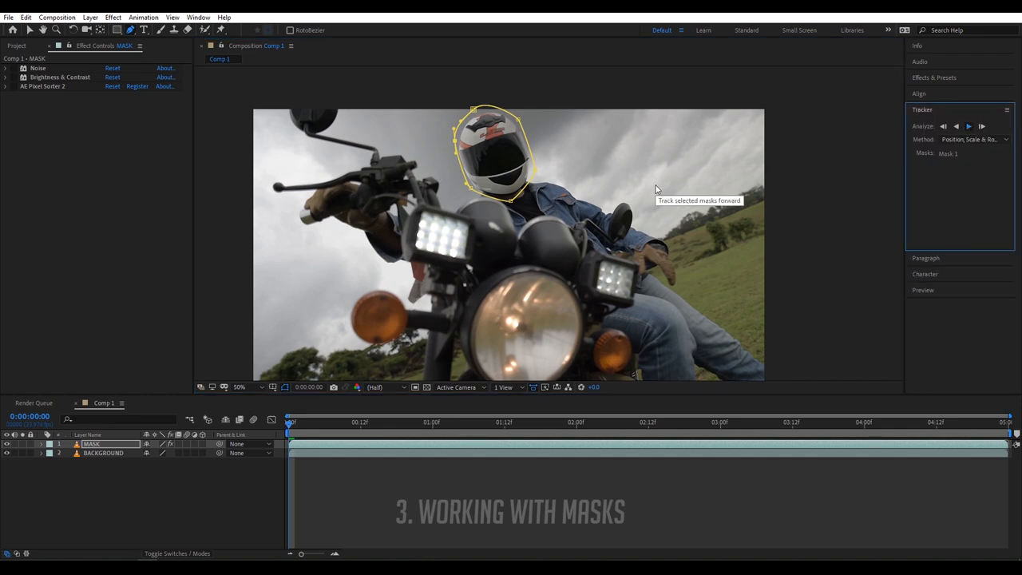
click(968, 126)
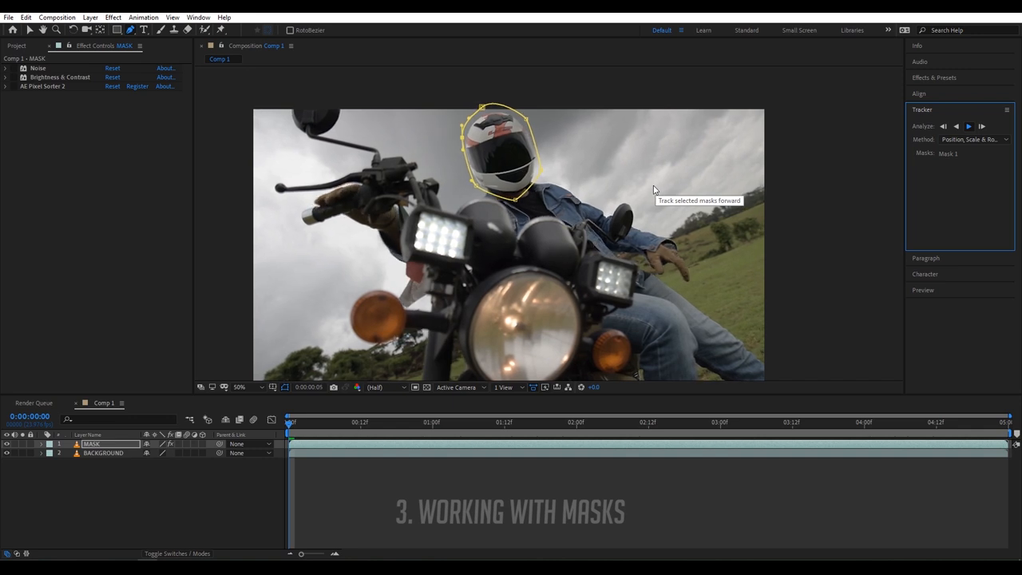
click(968, 126)
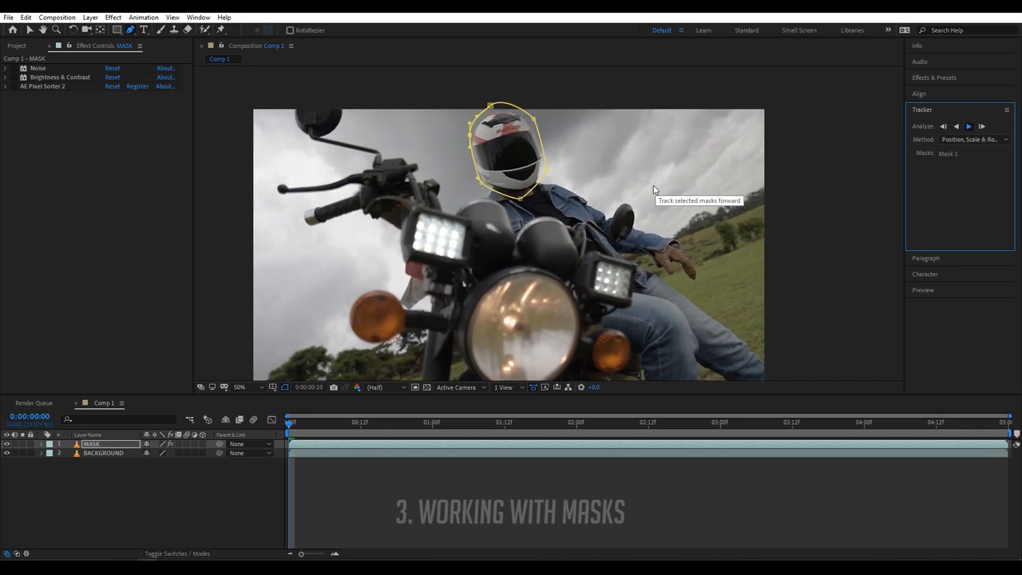
click(968, 125)
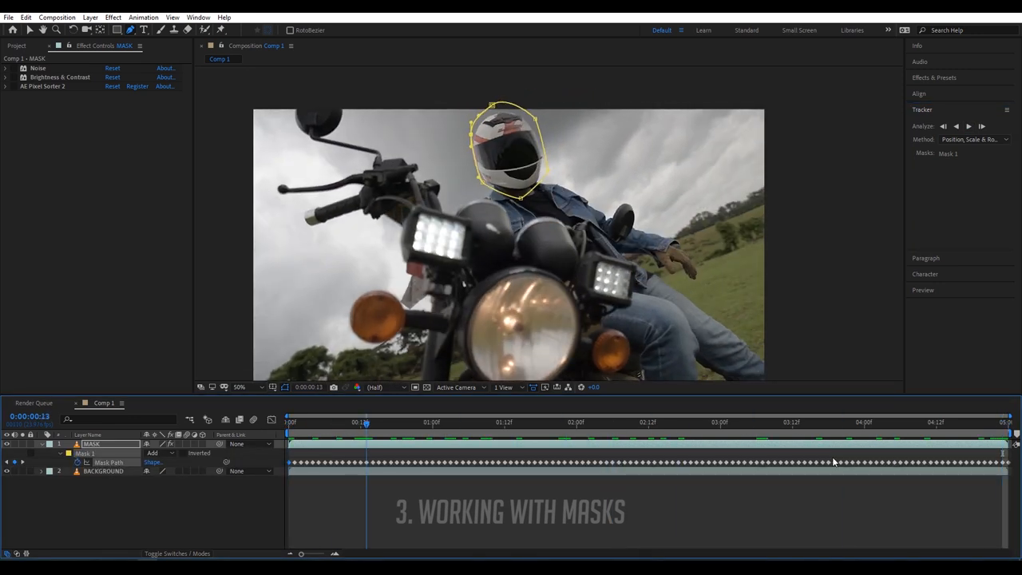
click(955, 423)
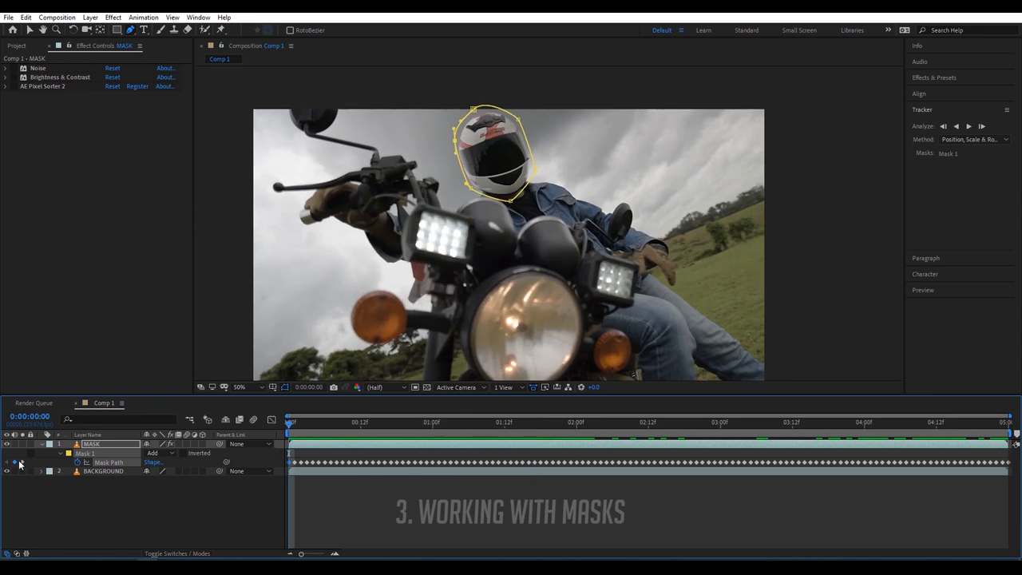
- Invert and feather Mask 1, then pre-compose the MASK layer moving all attributes into MASK Comp
click(7, 470)
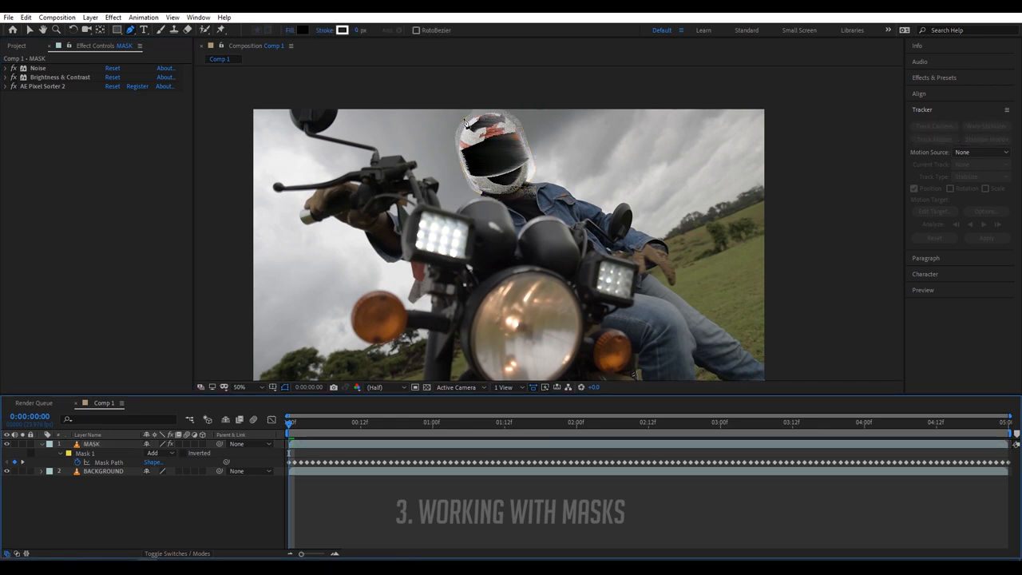
click(240, 388)
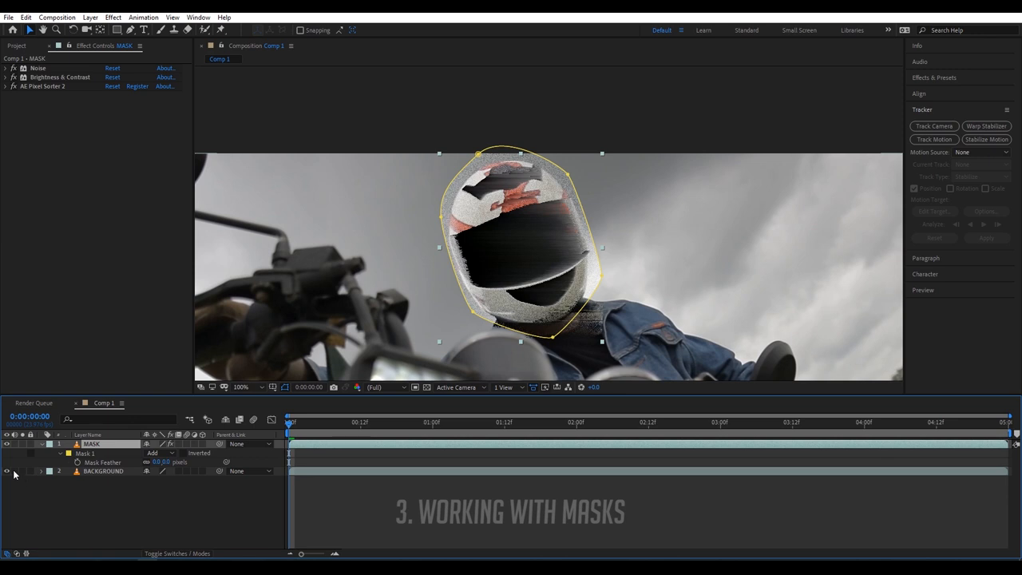
click(7, 469)
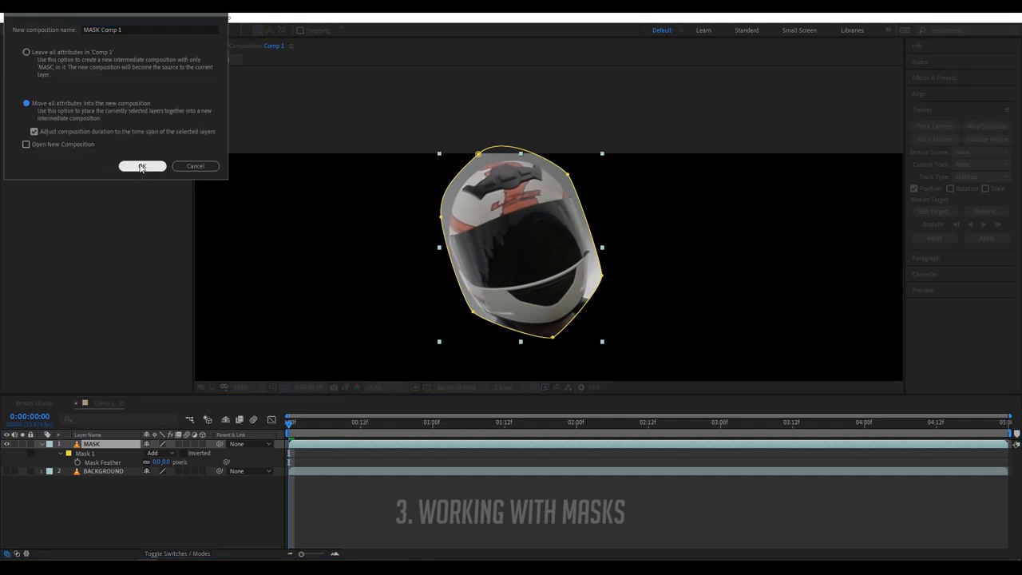
click(142, 166)
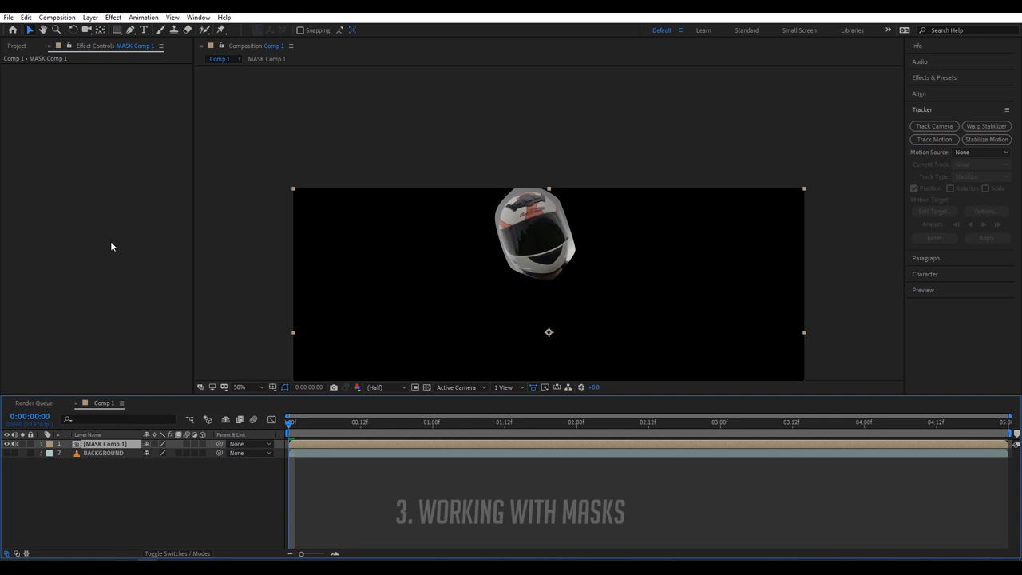
click(8, 453)
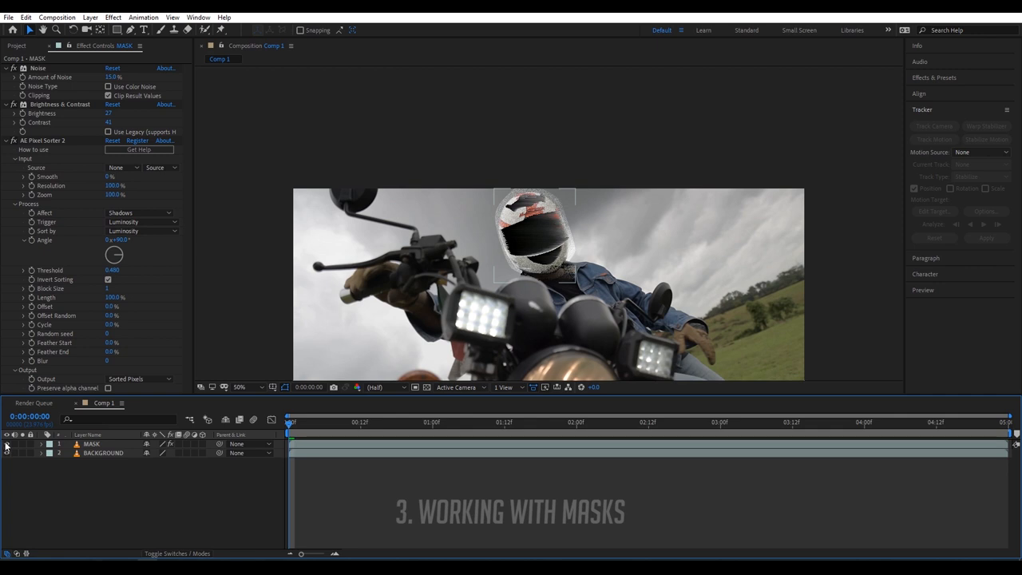
- Set BACKGROUND's Track Matte to Alpha Matte "MASK" so the glitch shows only on the helmet
click(102, 454)
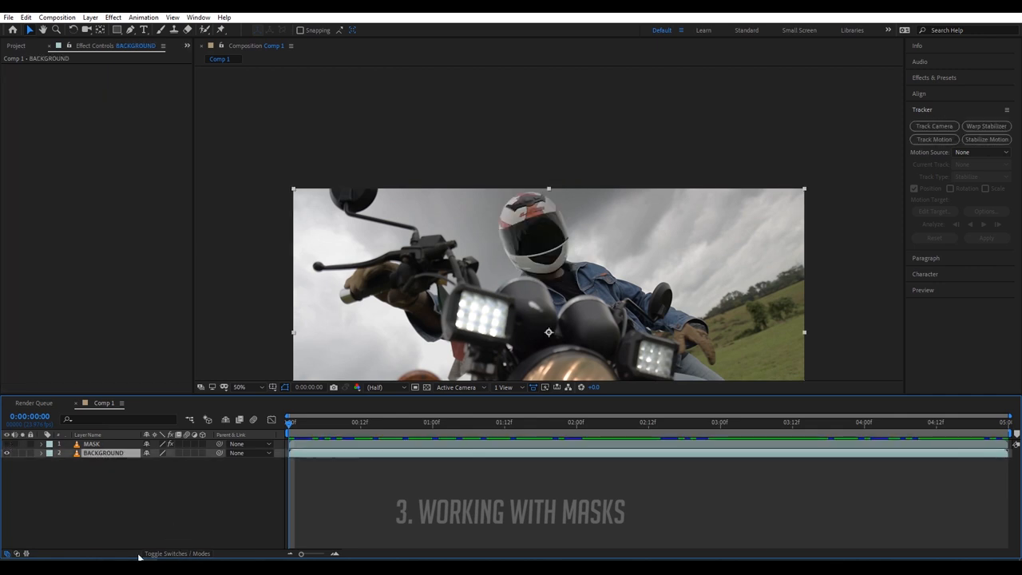
click(201, 454)
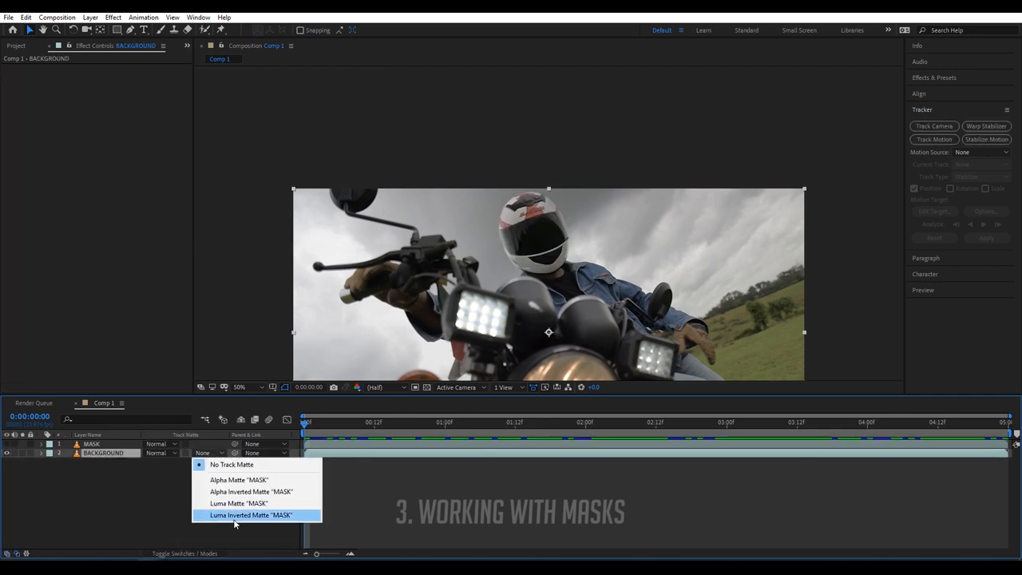
click(250, 515)
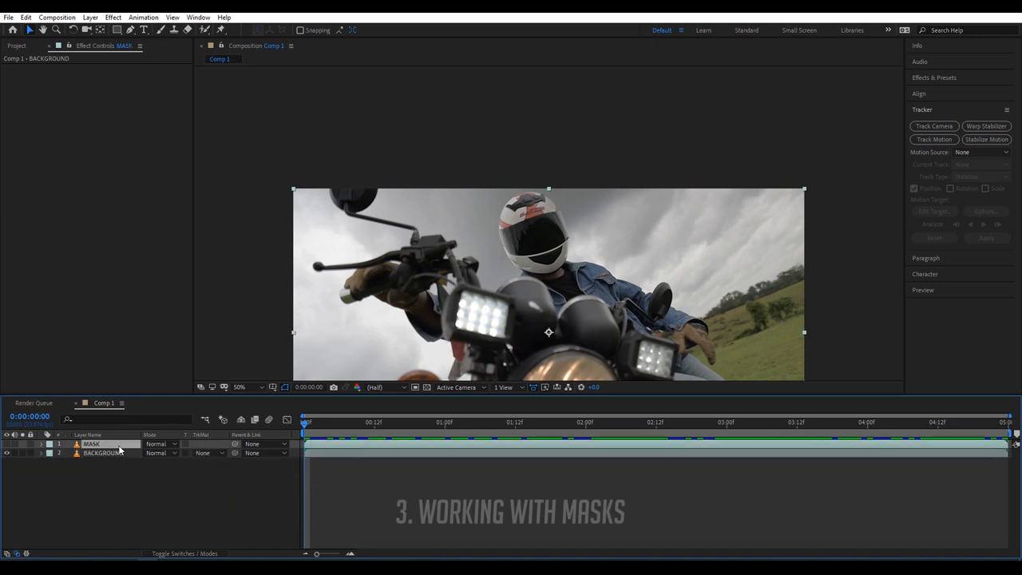
click(91, 444)
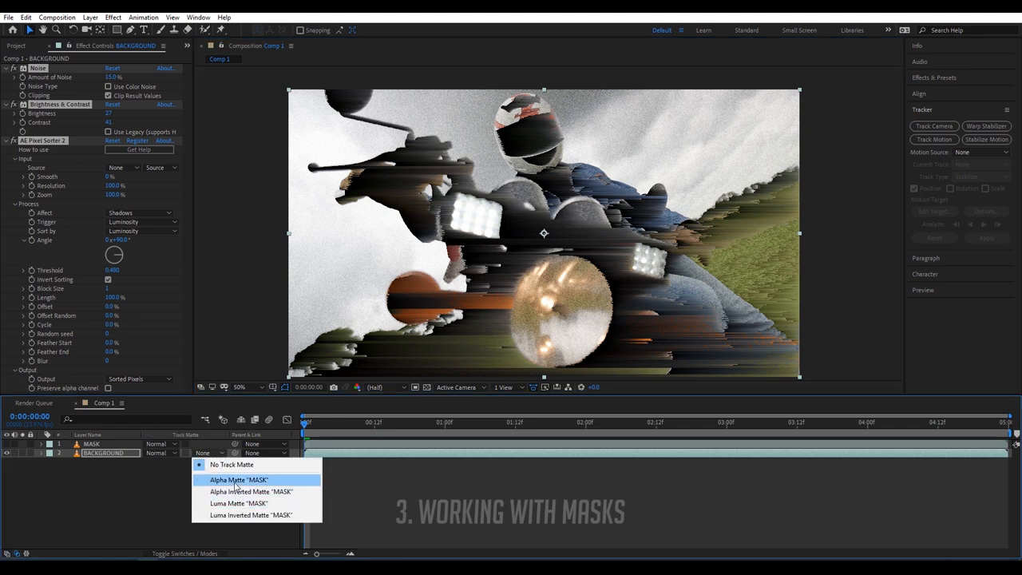
click(237, 479)
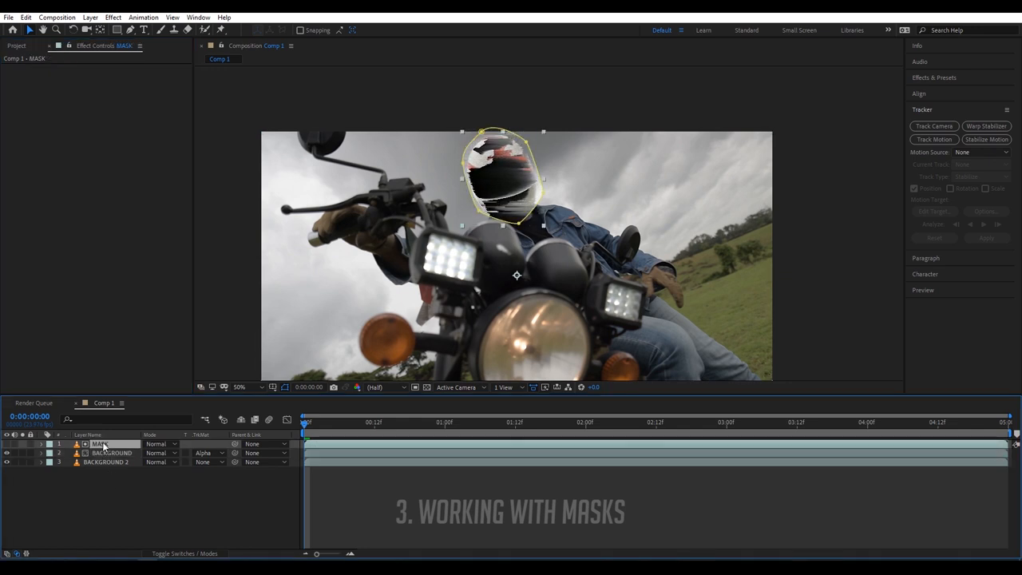
- Duplicate a clean BACKGROUND 2 underneath and preview the helmet-only glitch
click(42, 444)
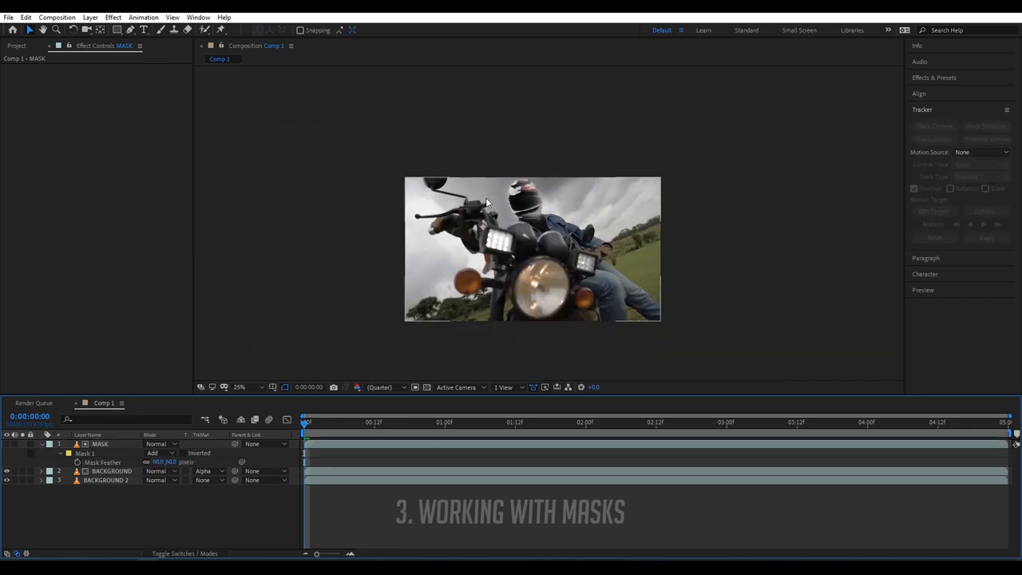
click(239, 388)
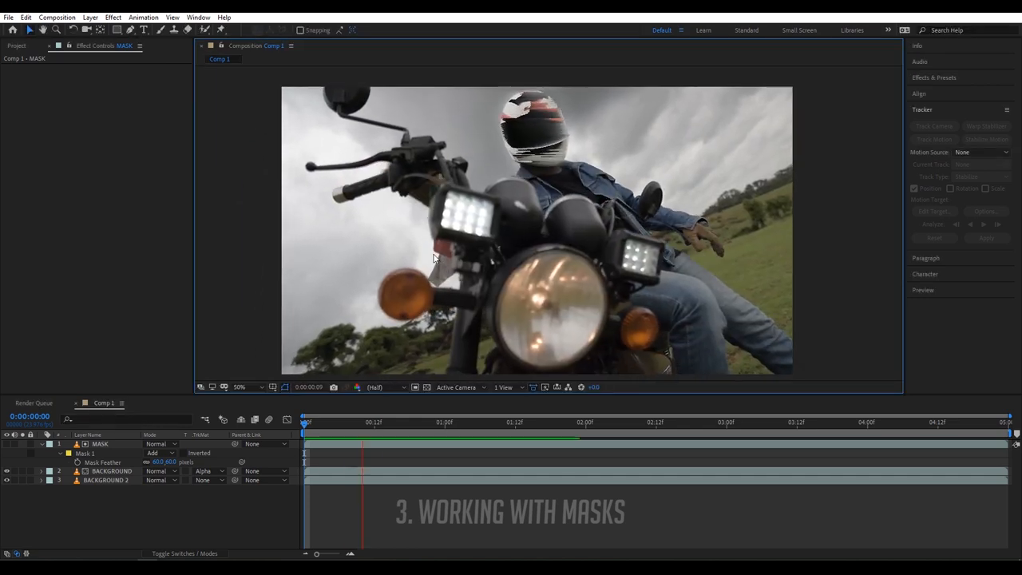
click(642, 422)
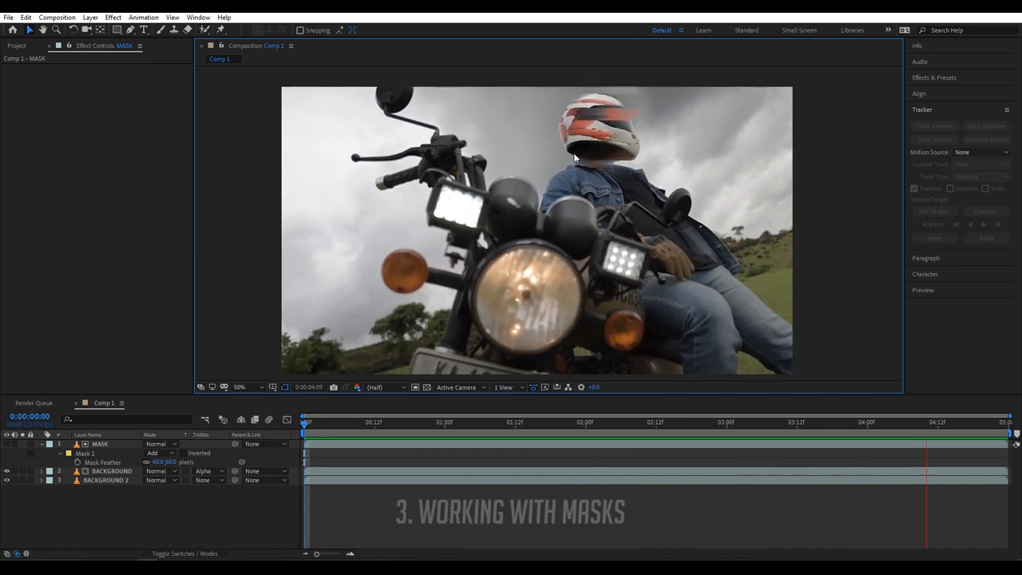
click(399, 422)
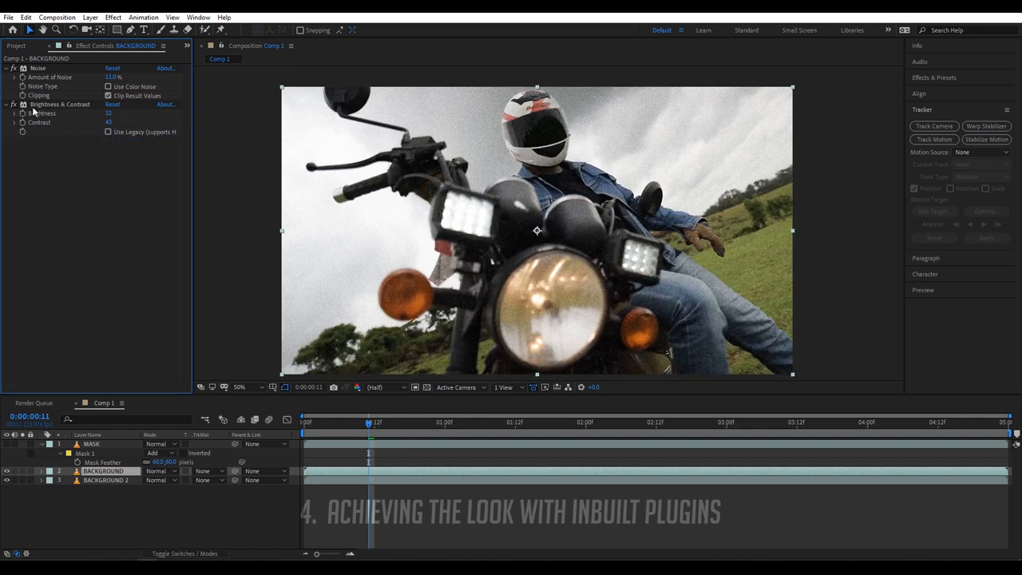
- Duplicate BACKGROUND and keep the copy, named DISPLACE, stacked between MASK and BACKGROUND
click(105, 479)
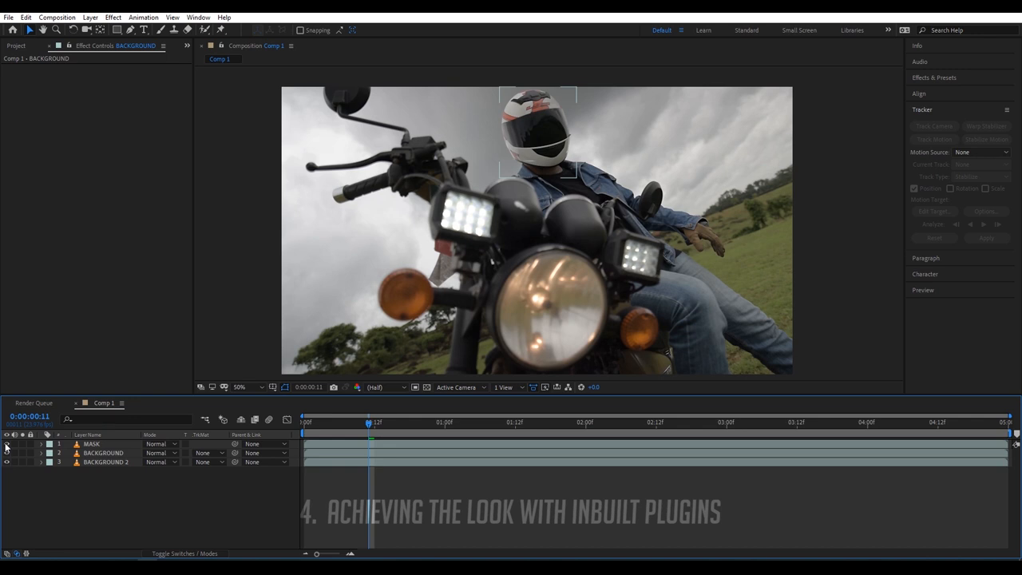
click(102, 454)
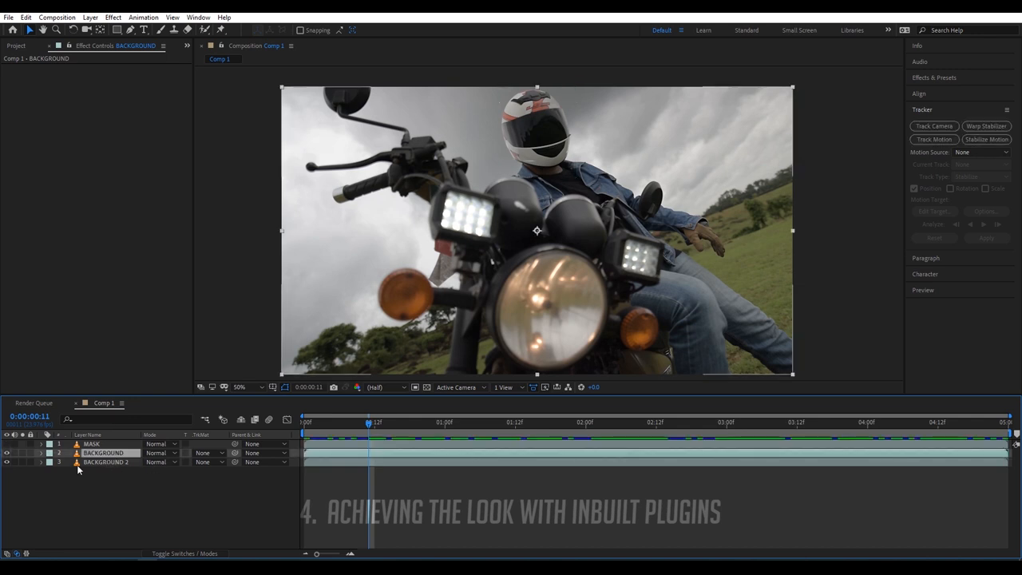
click(106, 462)
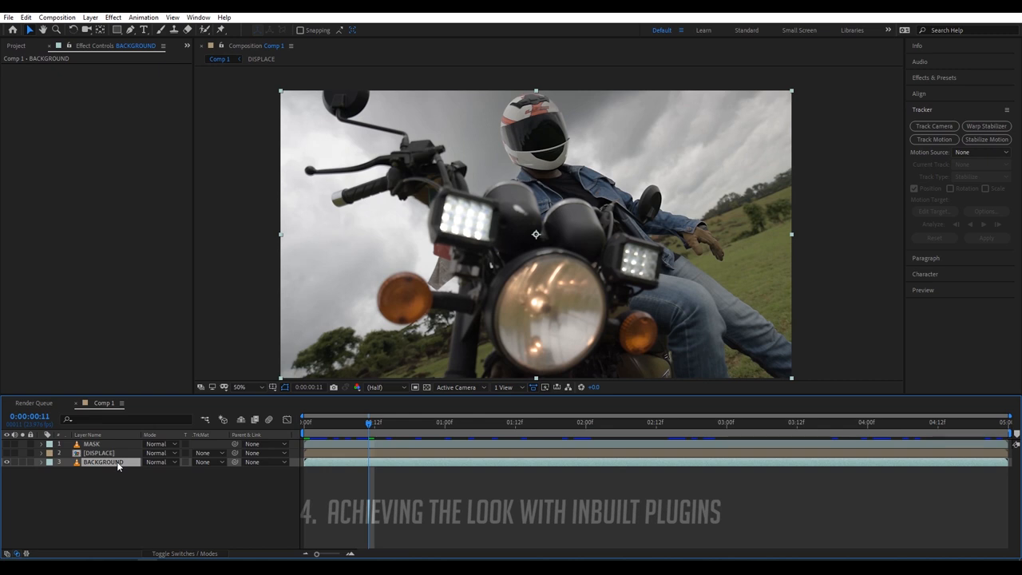
- Add a Displacement Map effect sourced from the DISPLACE layer and edit its horizontal amount
text(di)
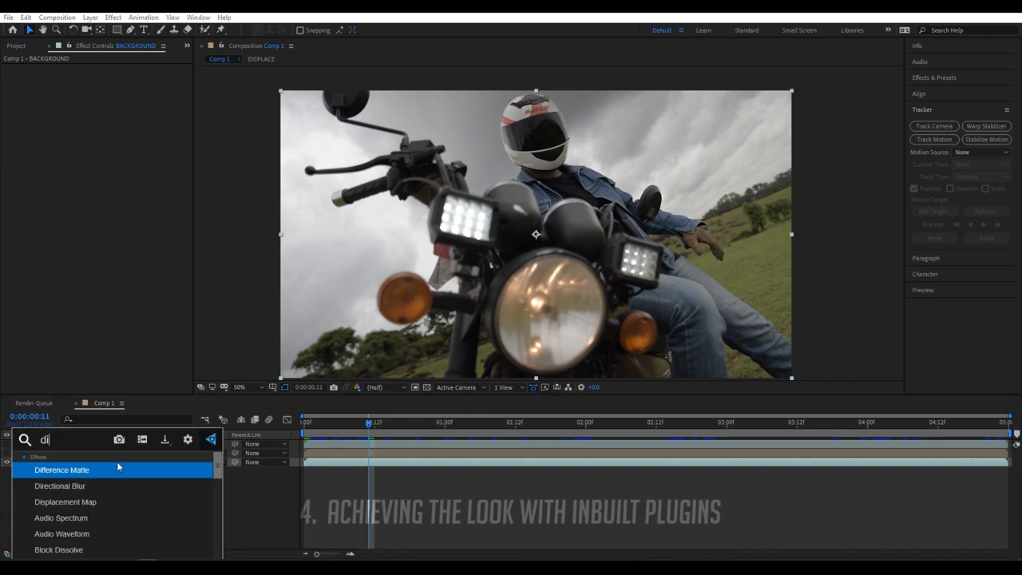
text(s)
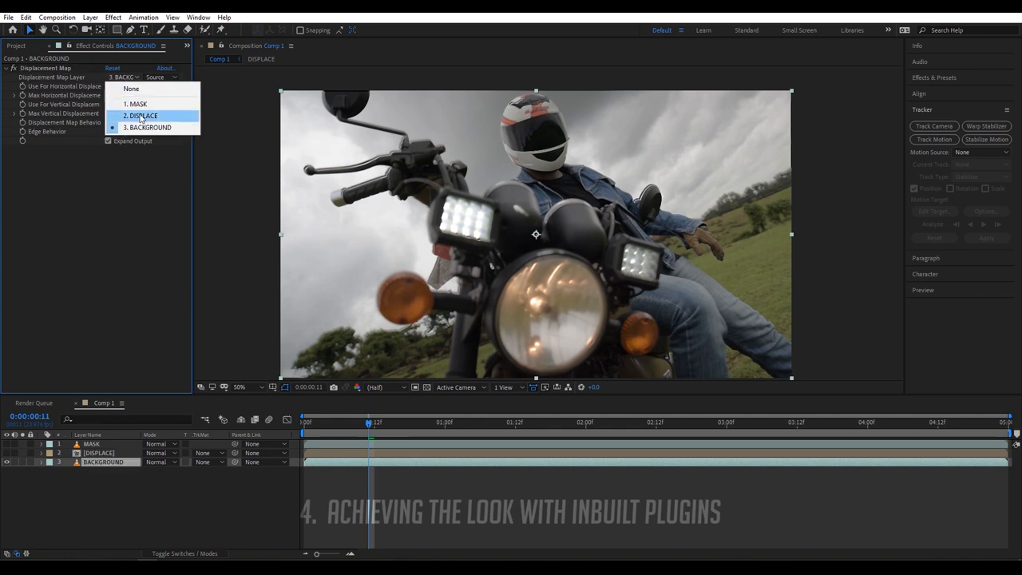
click(140, 115)
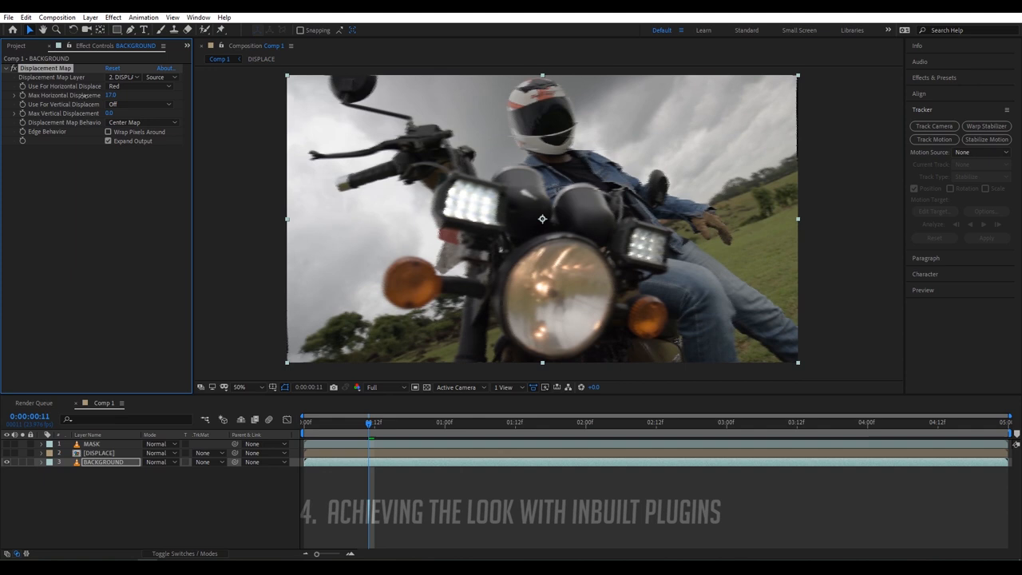
triple_click(110, 96)
text(91)
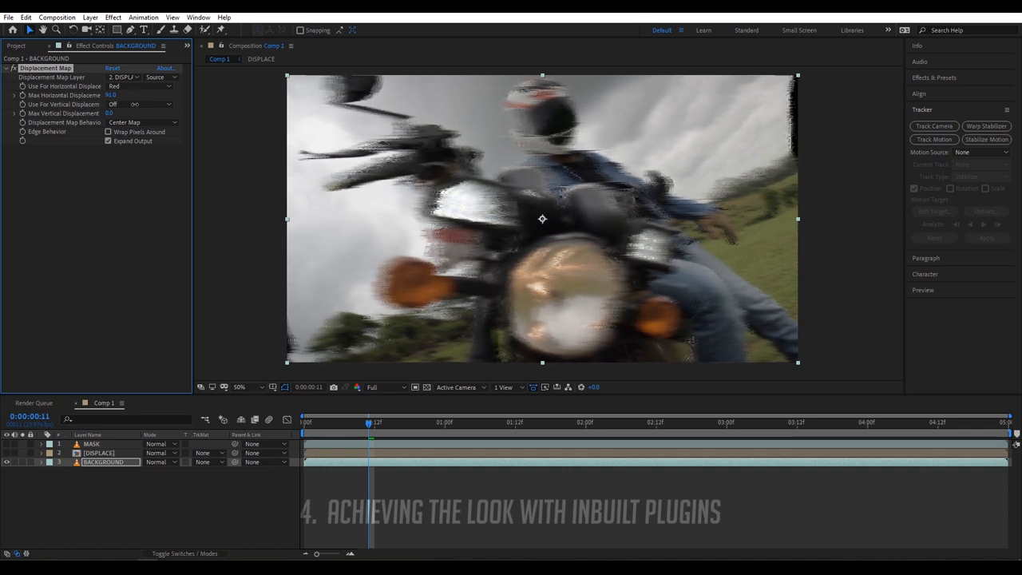
- Move the Displacement Map effect onto the masked helmet layer
click(91, 444)
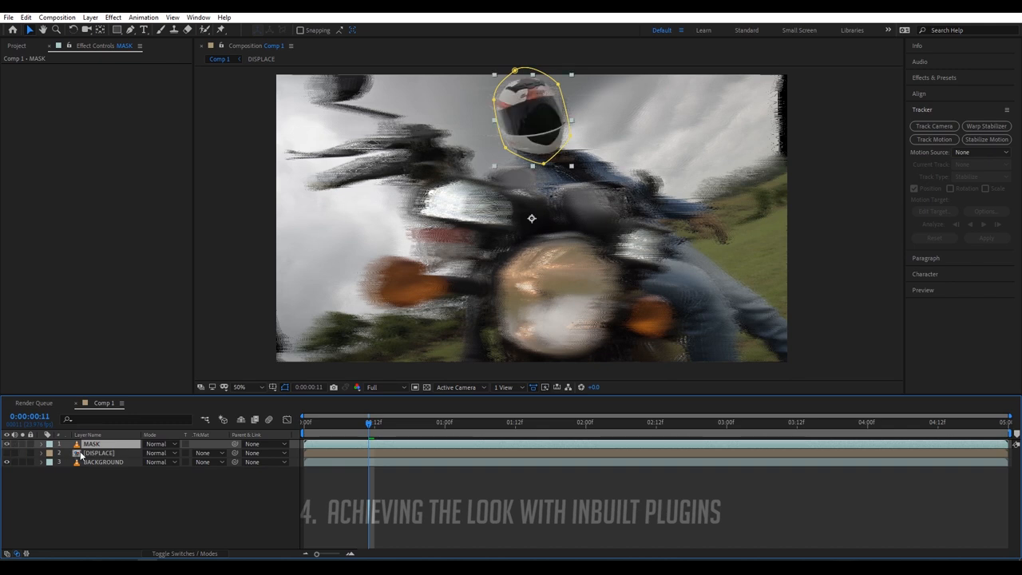
click(104, 462)
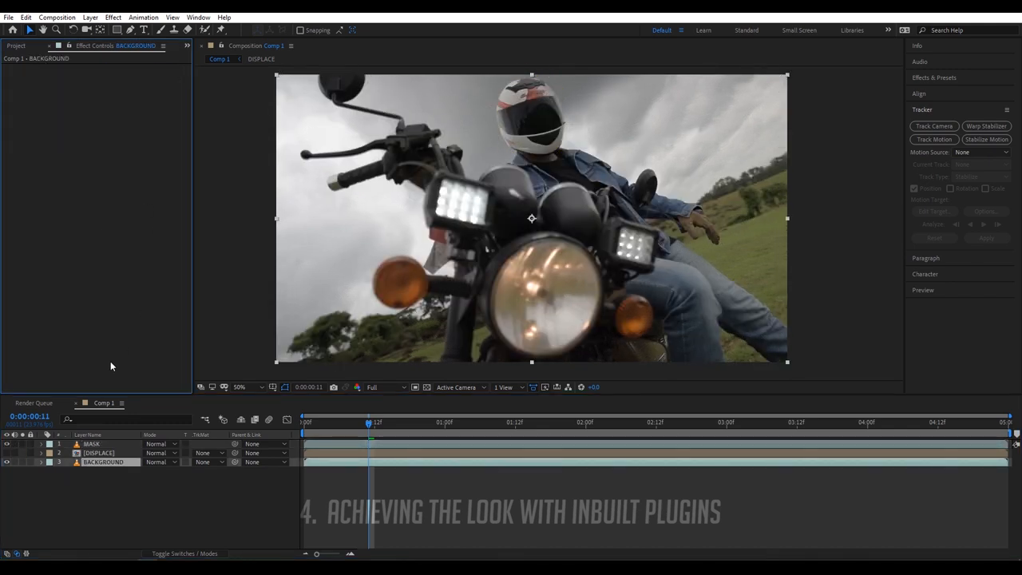
click(91, 444)
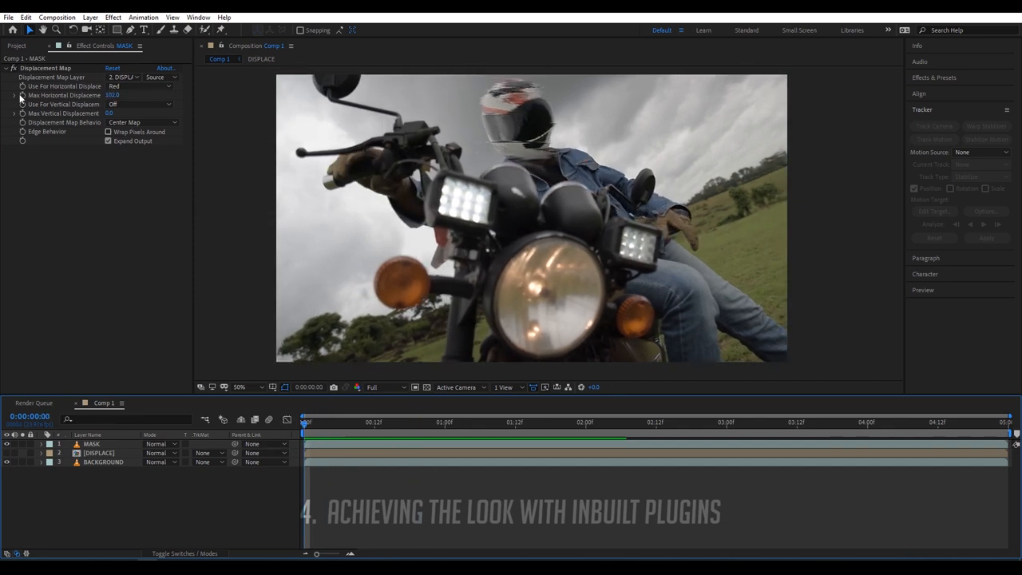
- Keyframe Max Horizontal Displacement so it ramps up to 390 over the clip
click(93, 444)
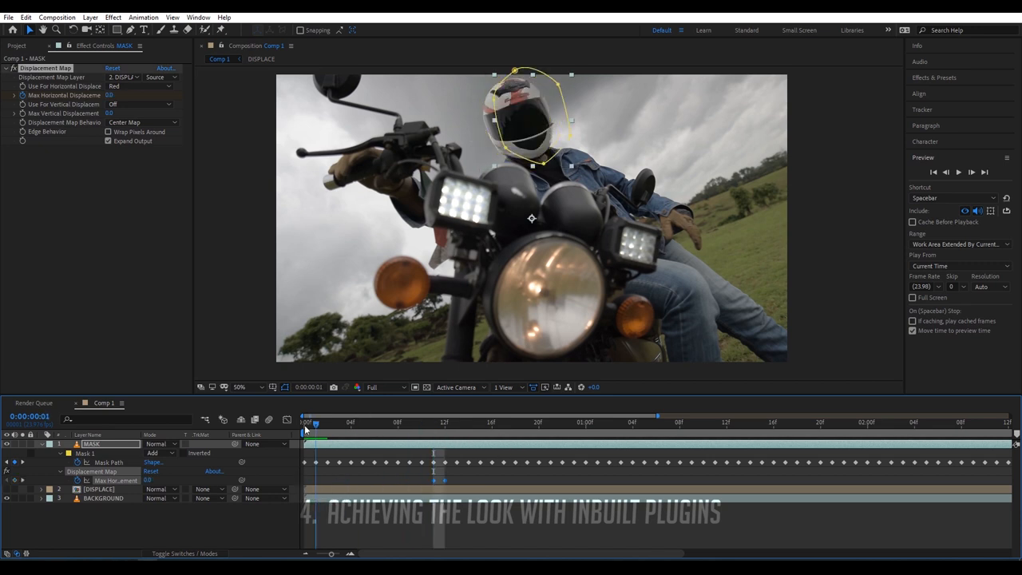
click(303, 422)
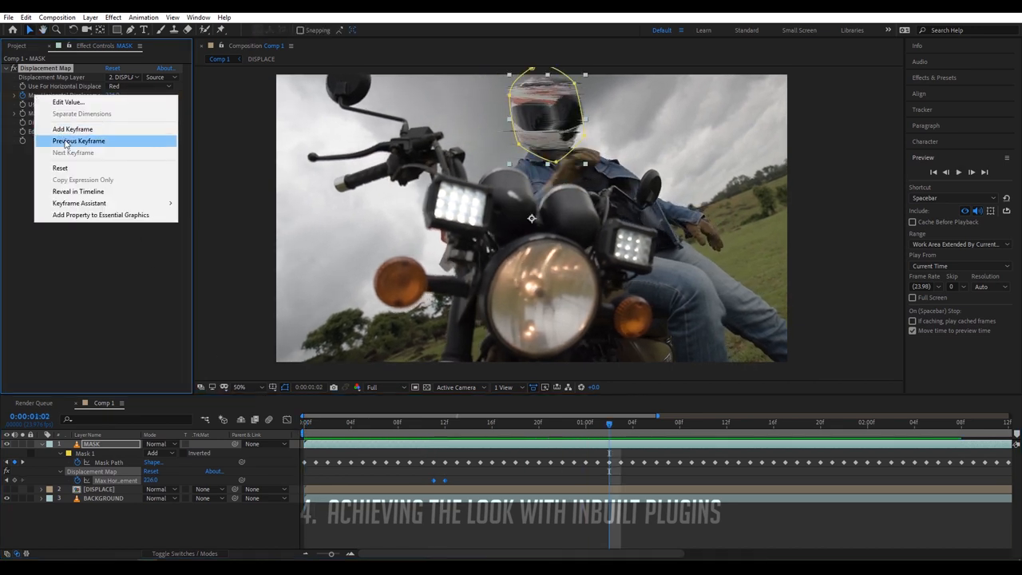
click(78, 141)
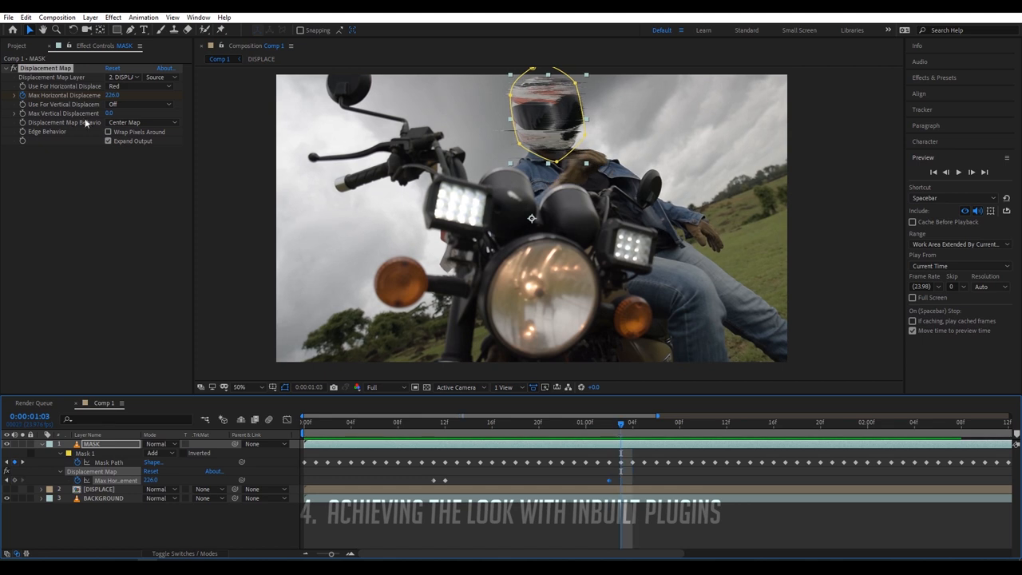
text(390)
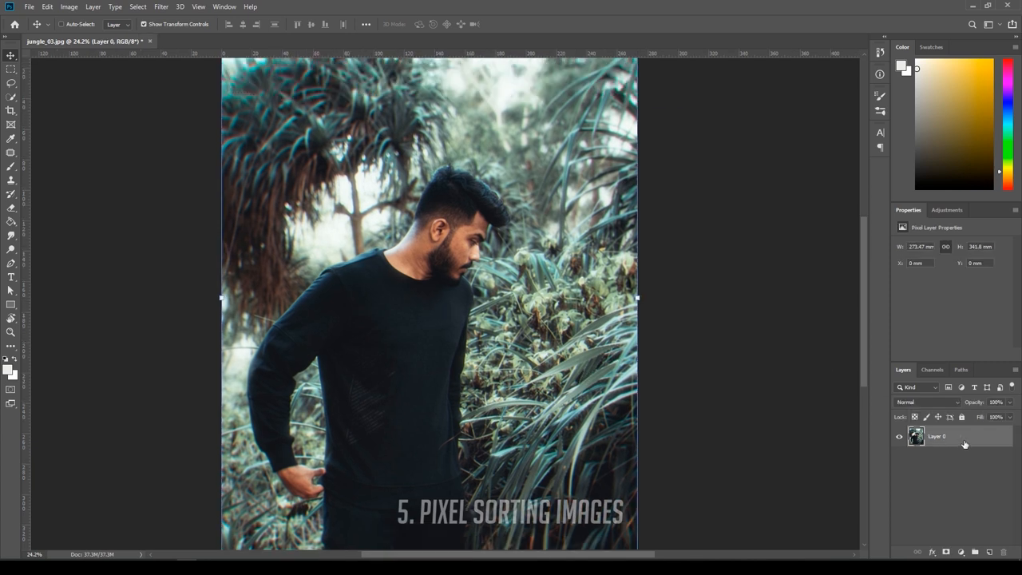
mouse_move(962, 438)
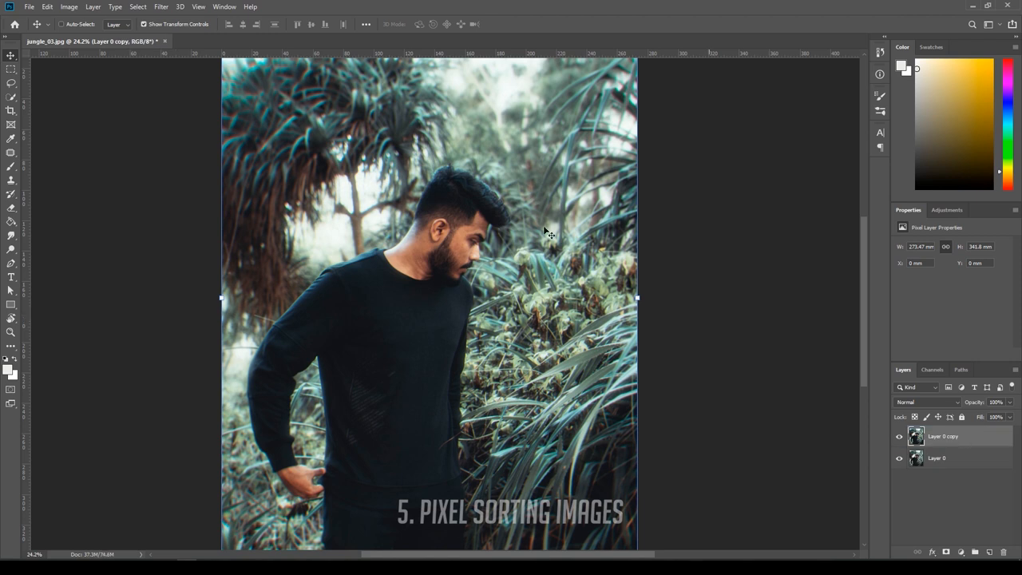
- Bring up the Wind filter on the duplicated portrait layer with the plain Wind method chosen
click(161, 6)
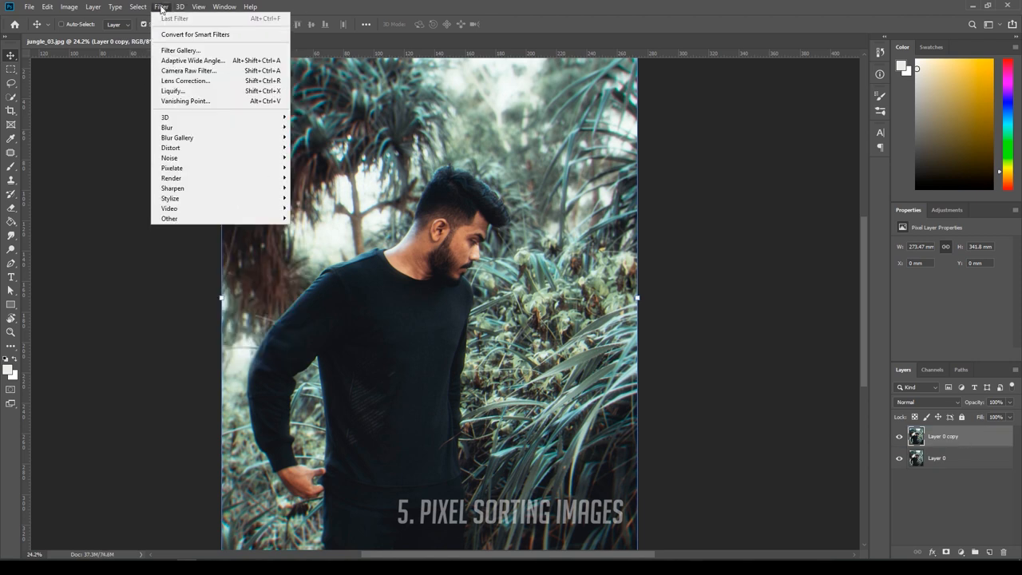
mouse_move(169, 159)
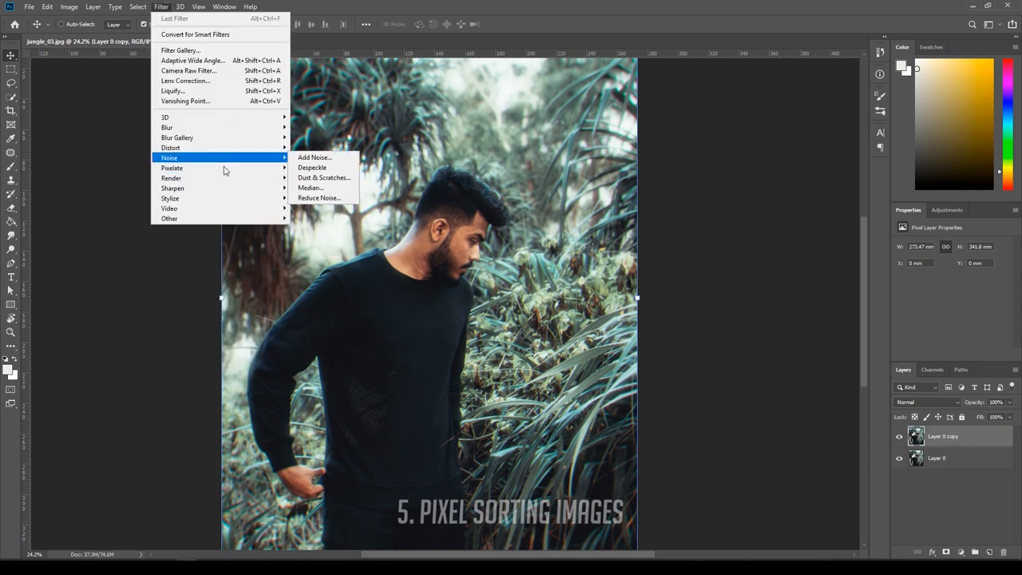
mouse_move(169, 198)
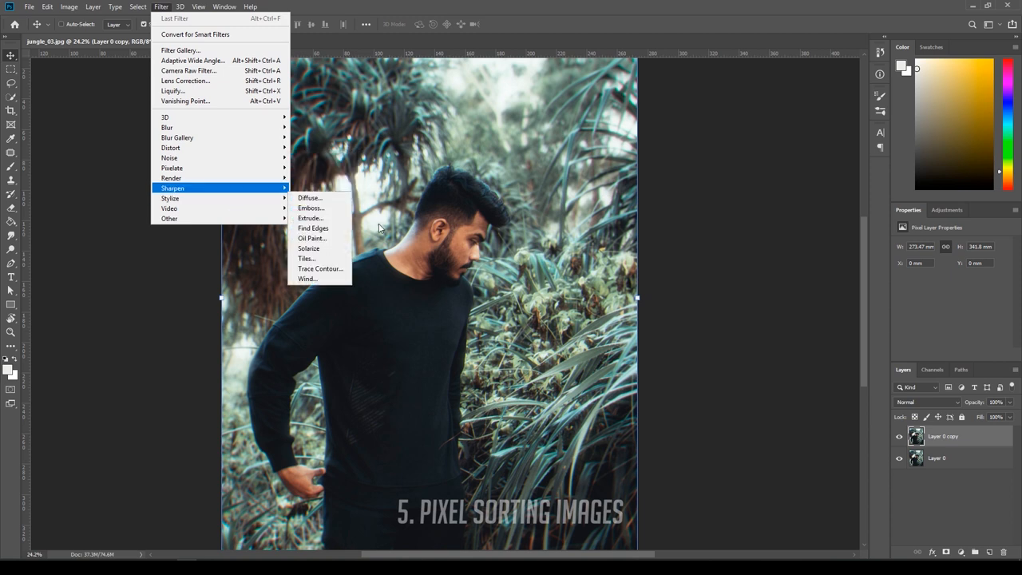
click(307, 278)
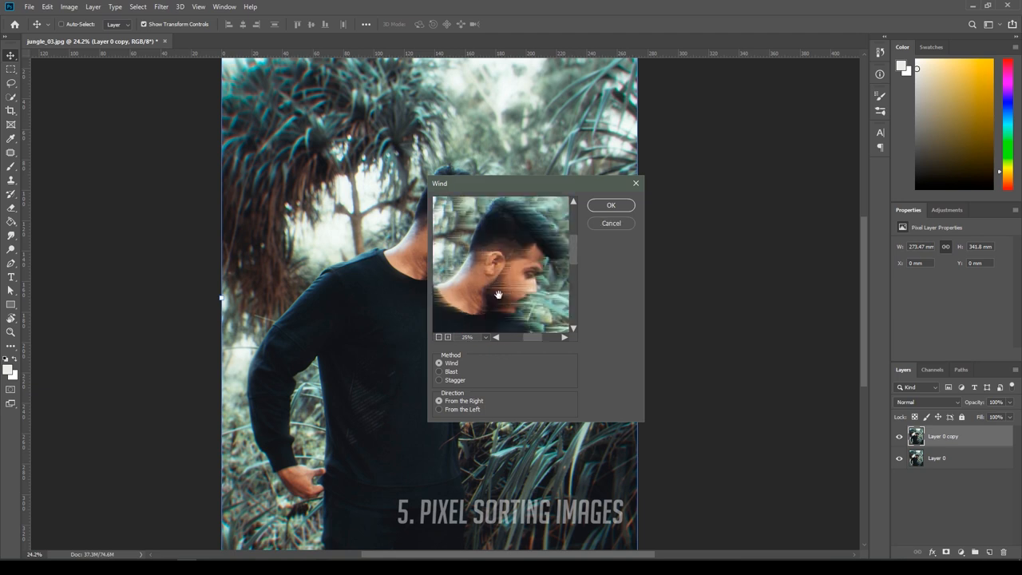
mouse_move(463, 382)
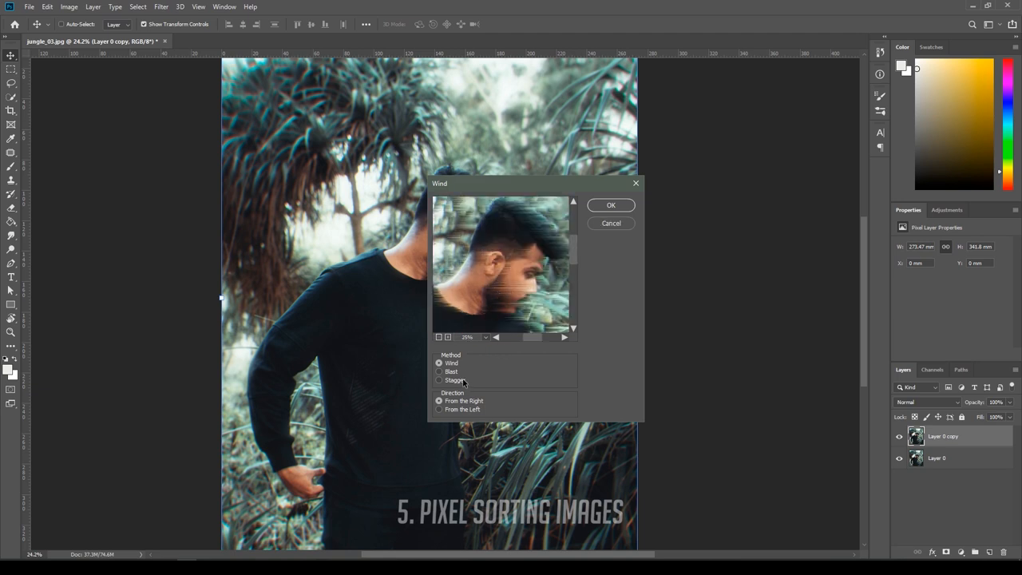
click(439, 380)
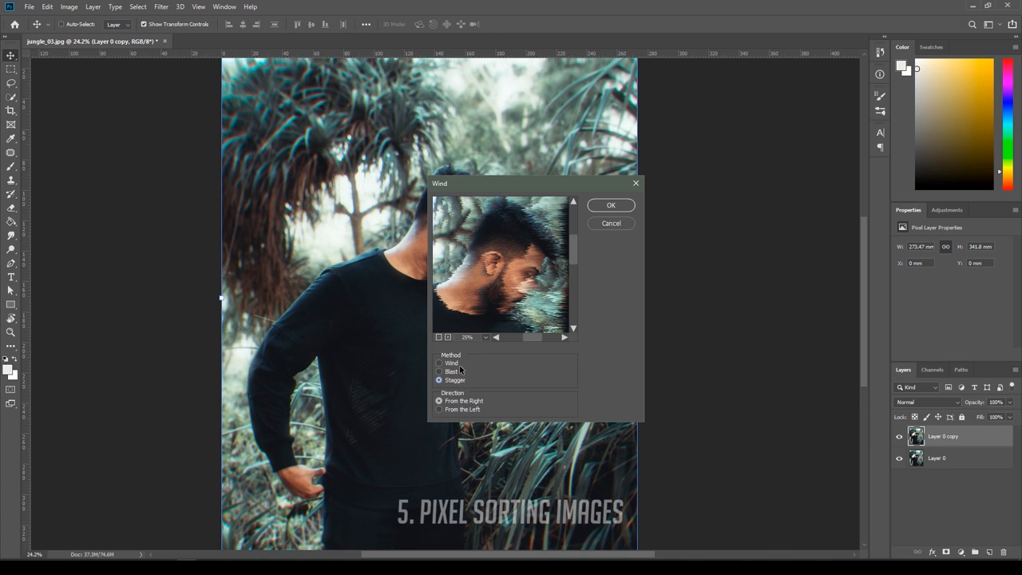
mouse_move(463, 384)
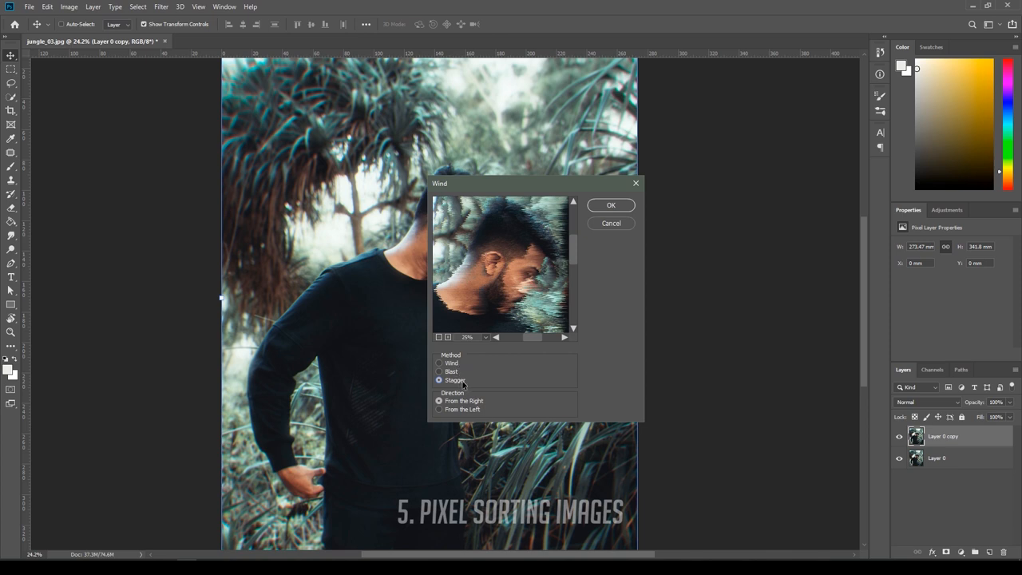
mouse_move(454, 364)
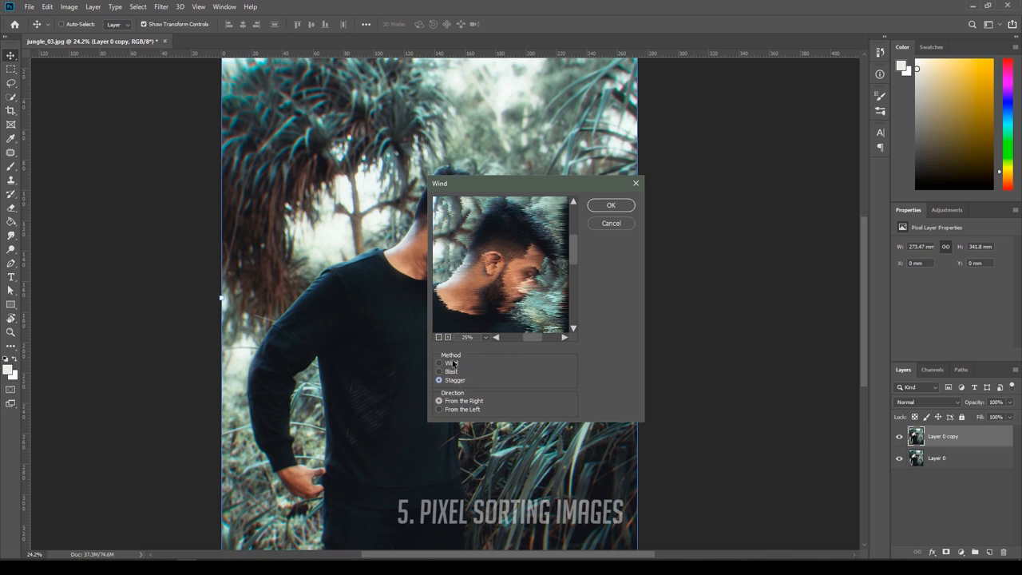
mouse_move(600, 246)
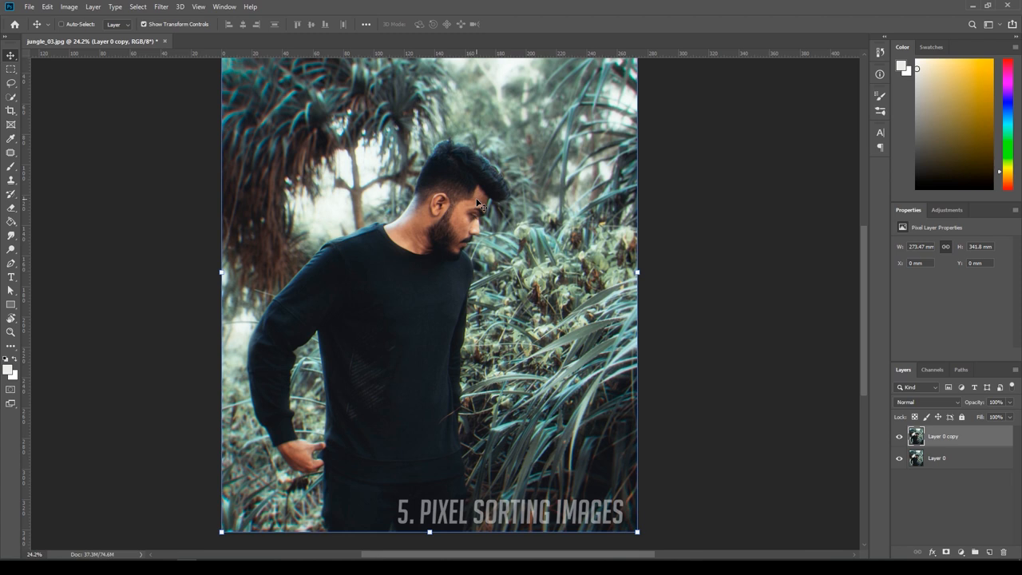
- Undo the wind pass and rotate the canvas 90° so the portrait lies on its side
click(48, 7)
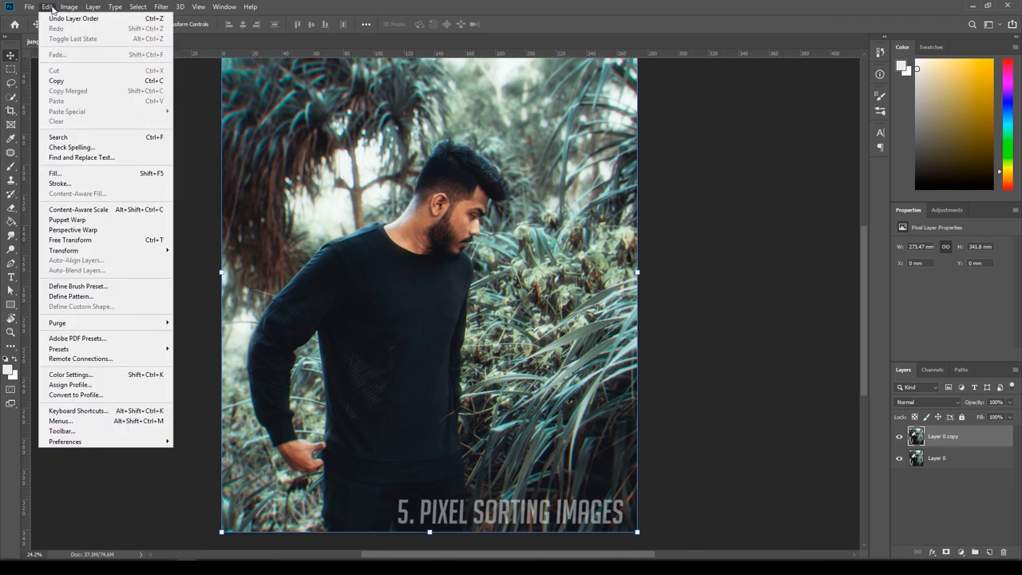
click(69, 6)
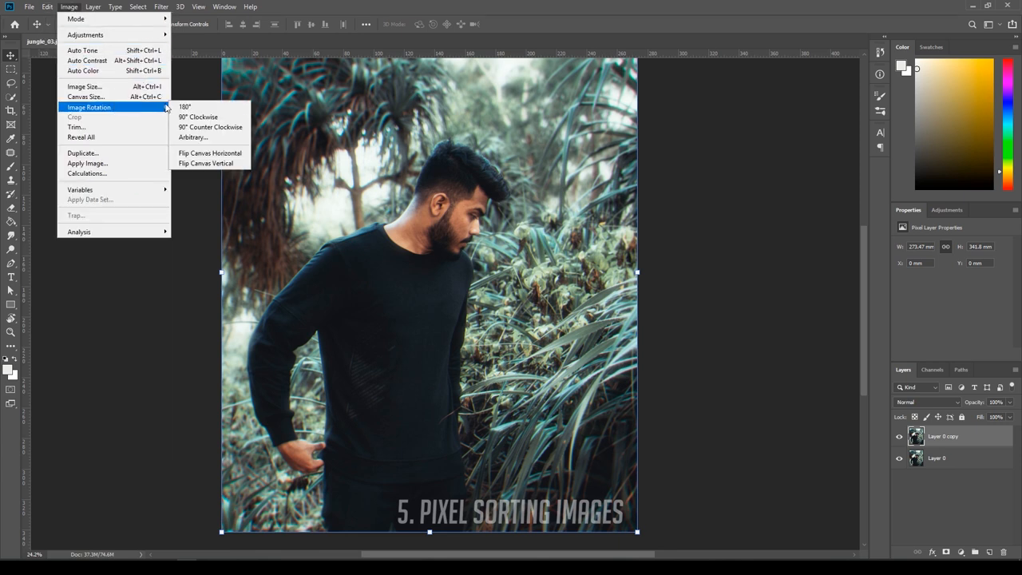
click(198, 117)
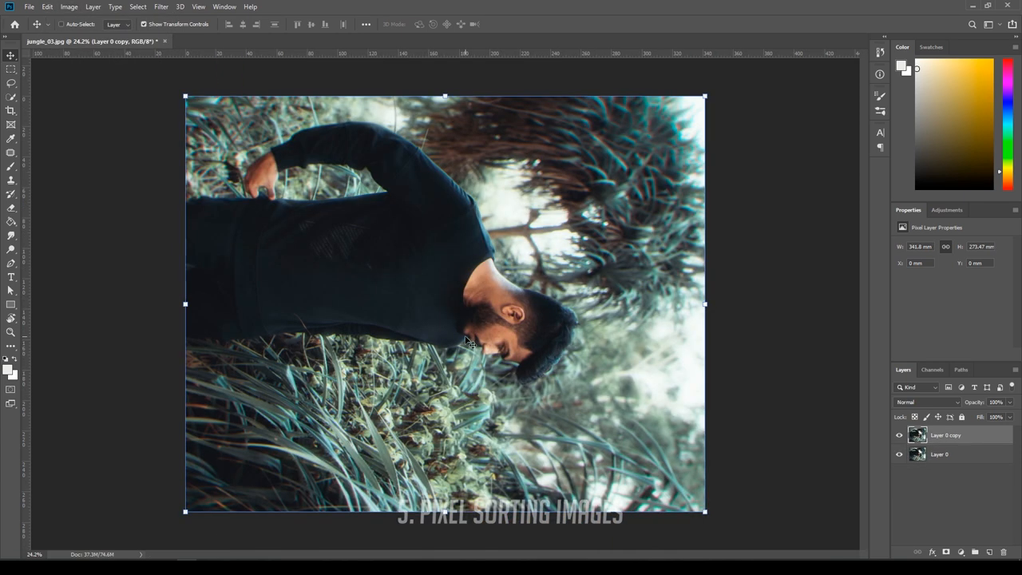
click(48, 7)
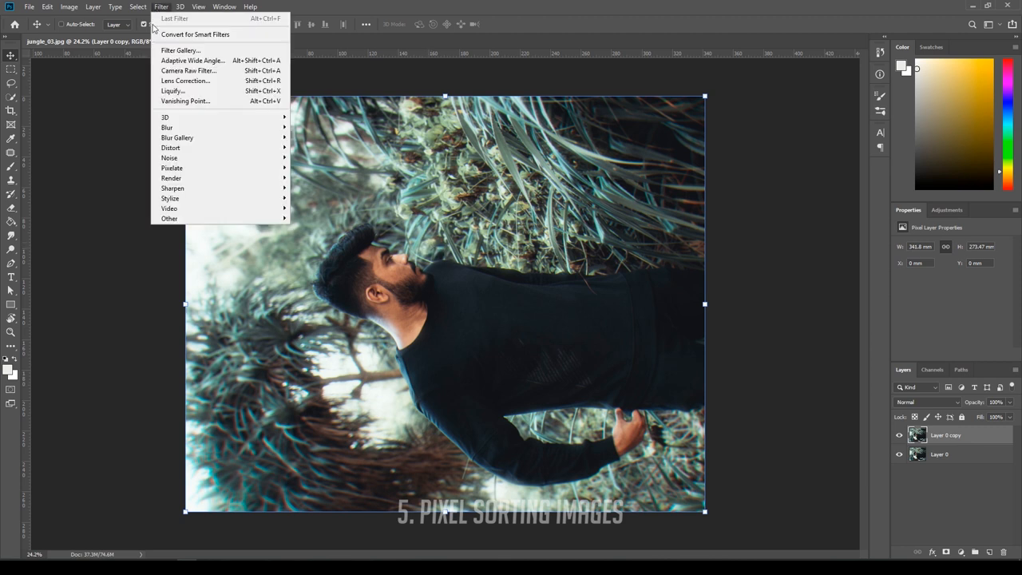
mouse_move(172, 188)
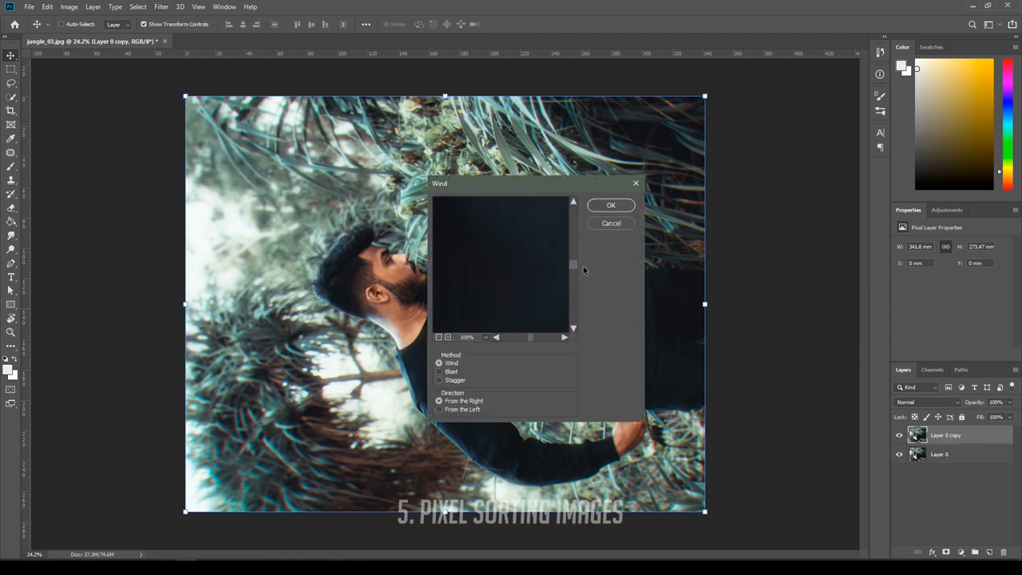
- Apply two Wind passes to the sideways portrait, setting method and streak direction each time
click(437, 380)
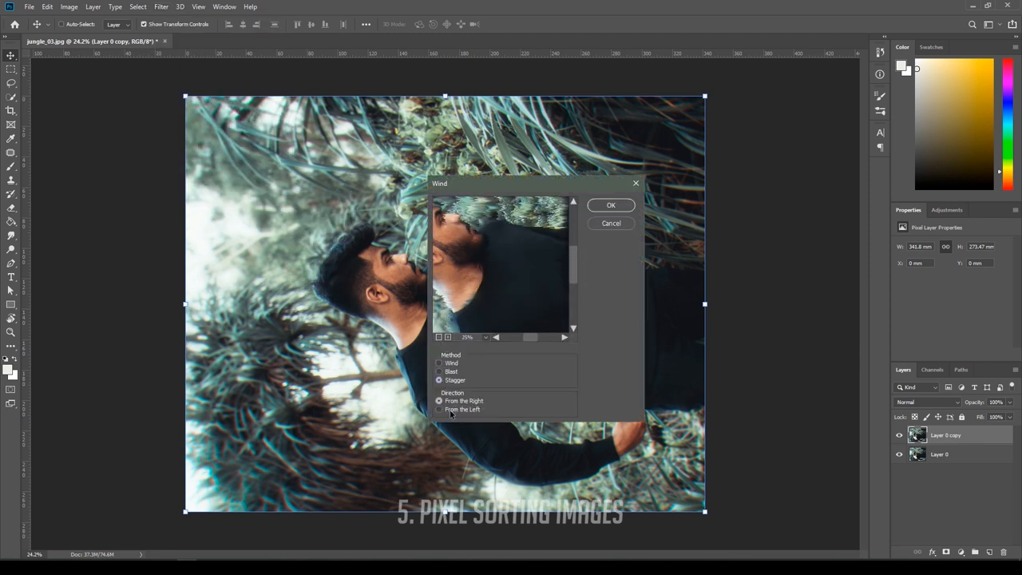
click(437, 409)
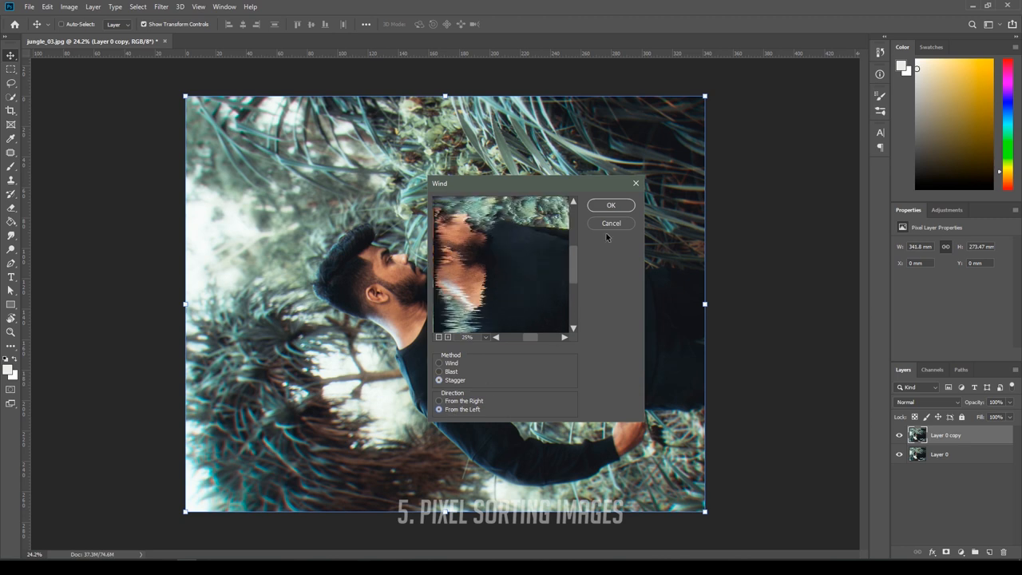
click(610, 205)
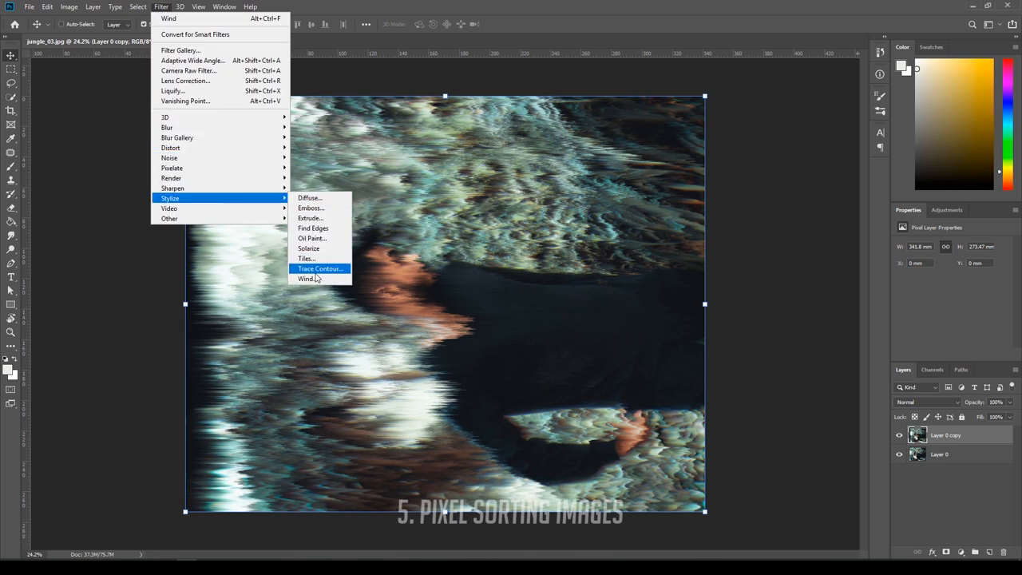
click(307, 278)
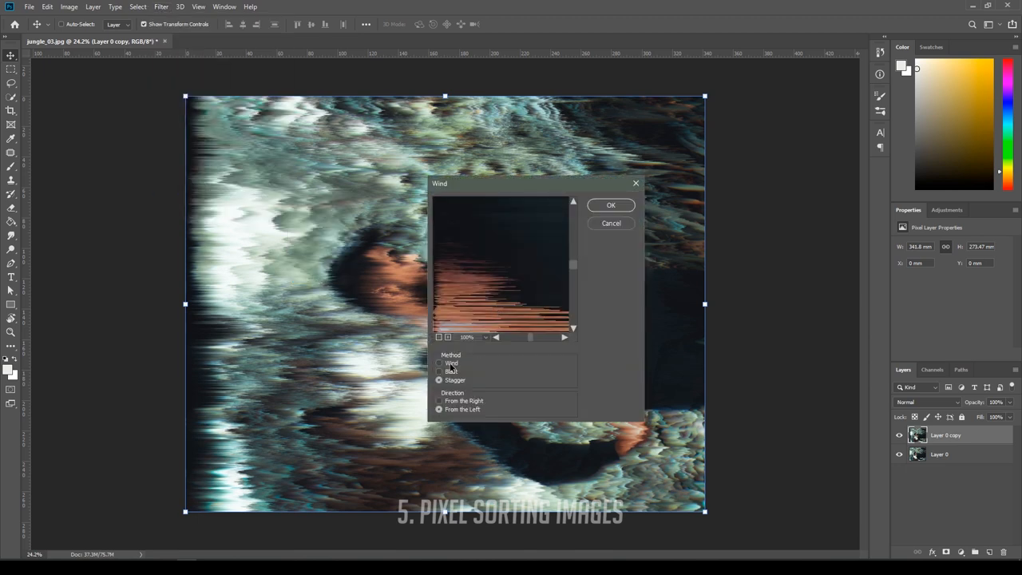
click(439, 362)
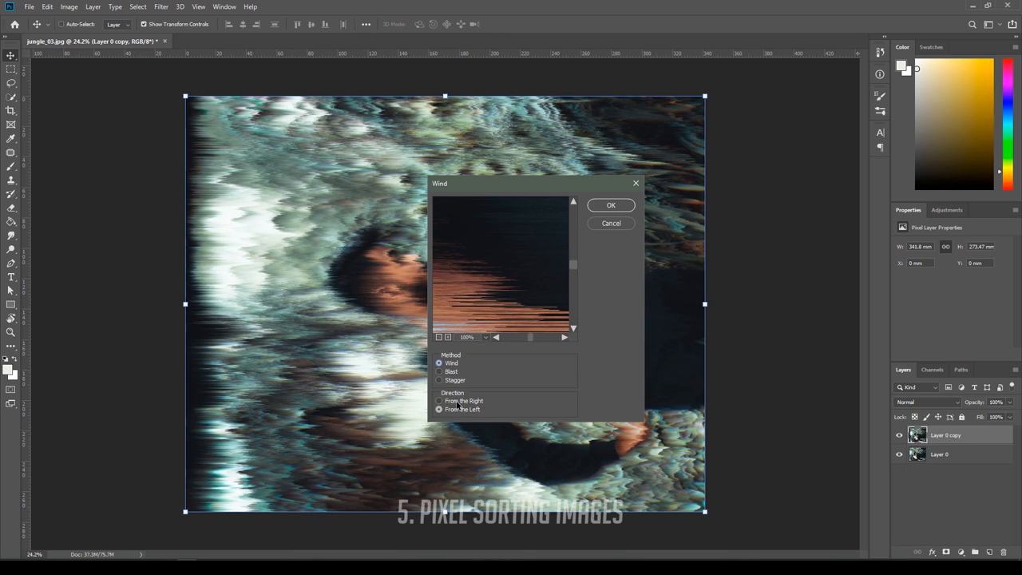
click(437, 401)
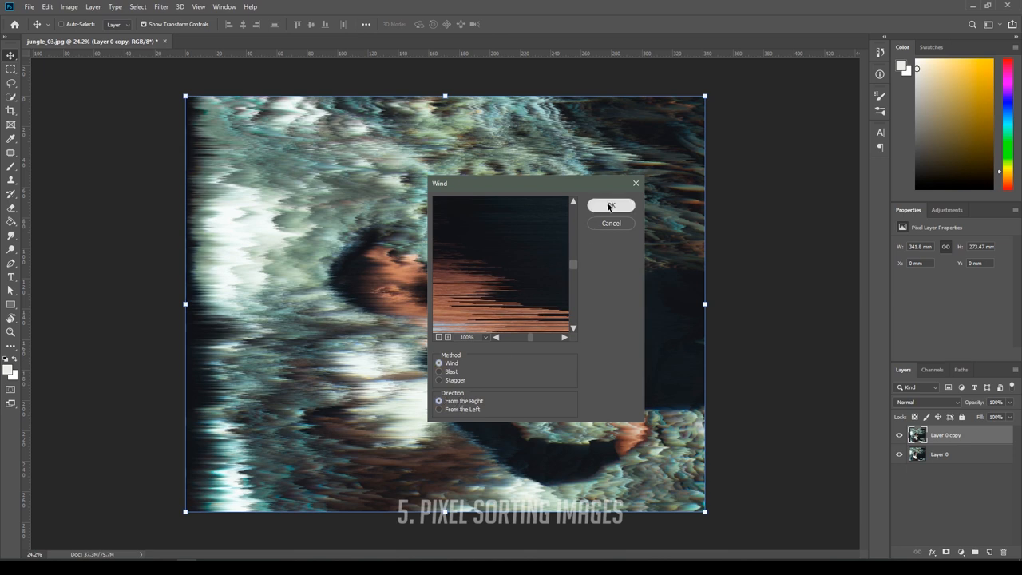
click(610, 204)
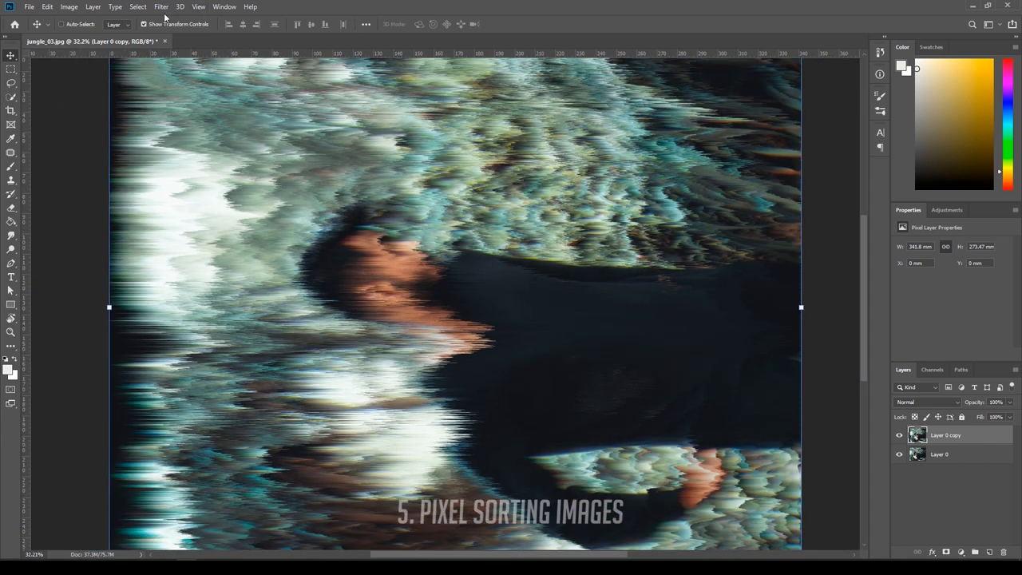
- Run two more Wind passes so the jungle smears into long horizontal trails
click(159, 6)
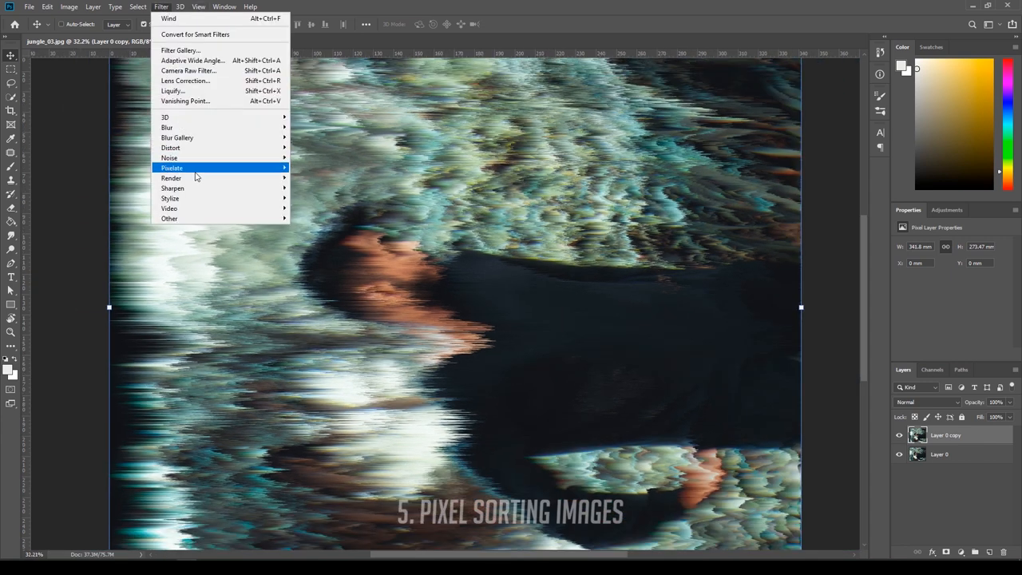
click(170, 19)
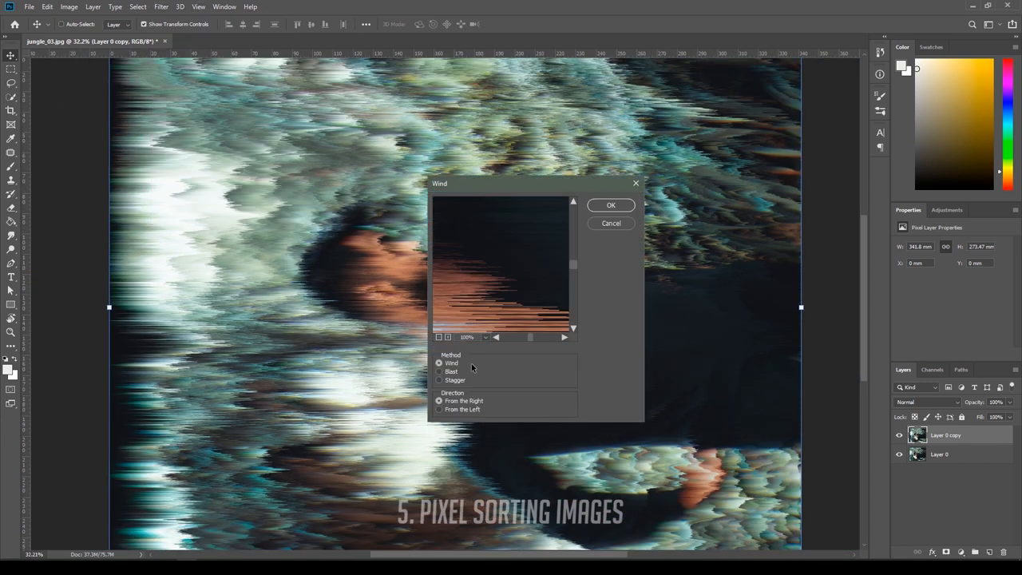
click(439, 381)
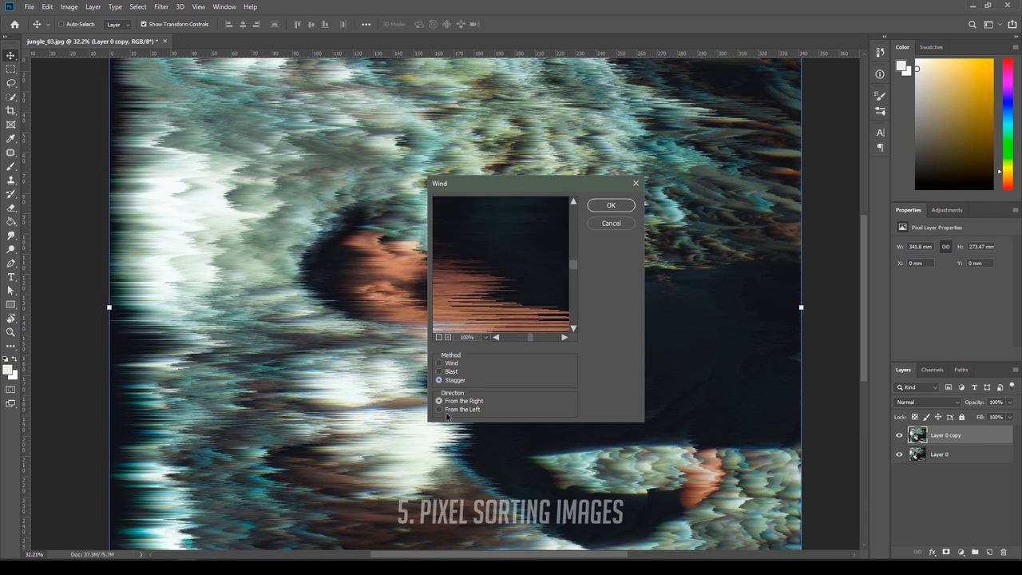
click(610, 205)
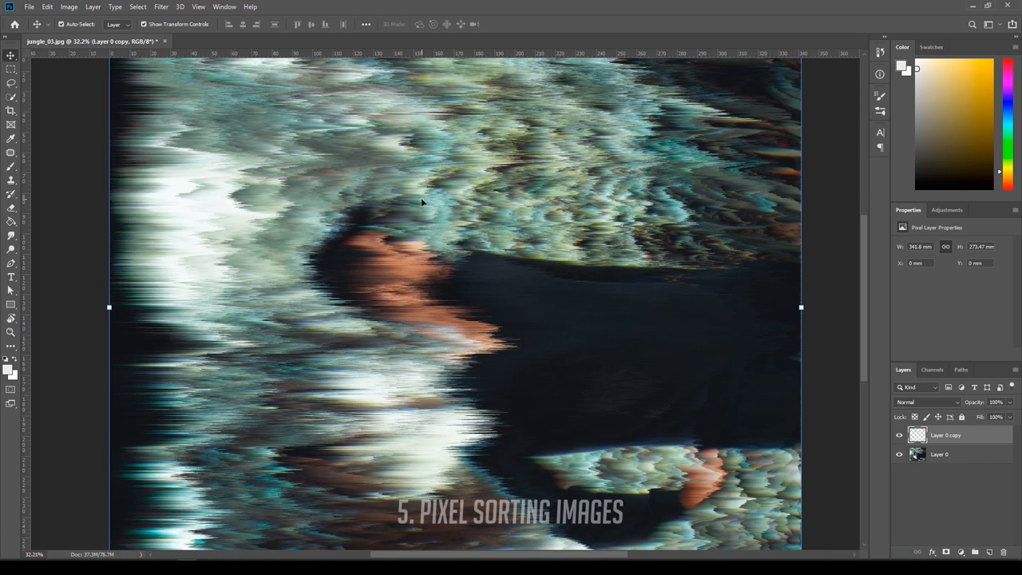
click(159, 6)
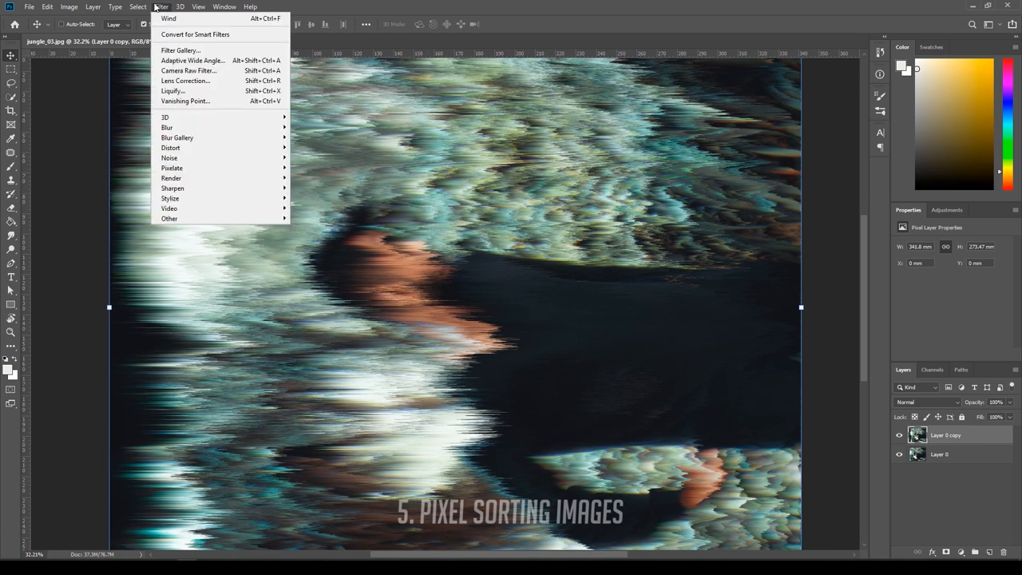
mouse_move(170, 198)
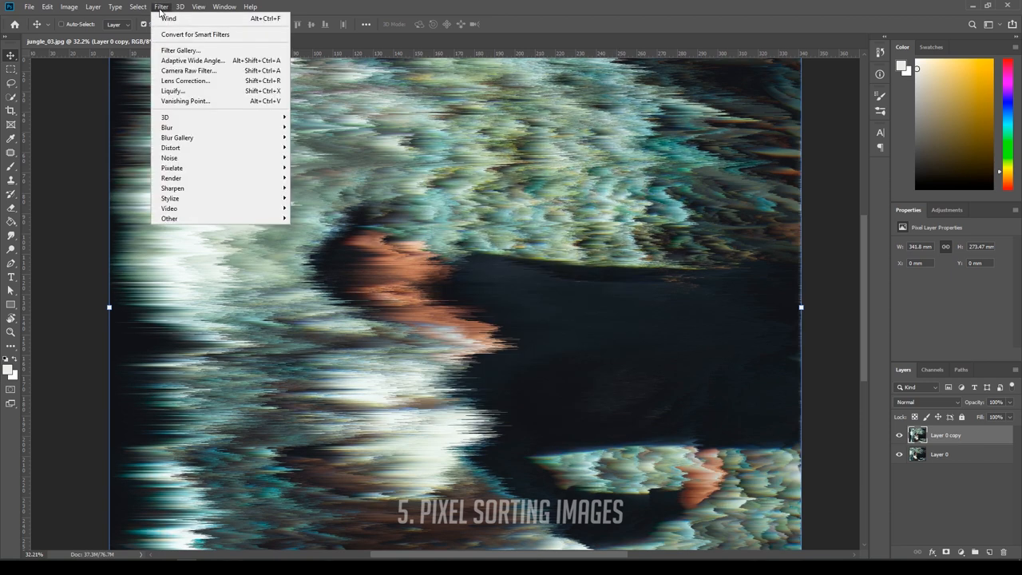
mouse_move(169, 198)
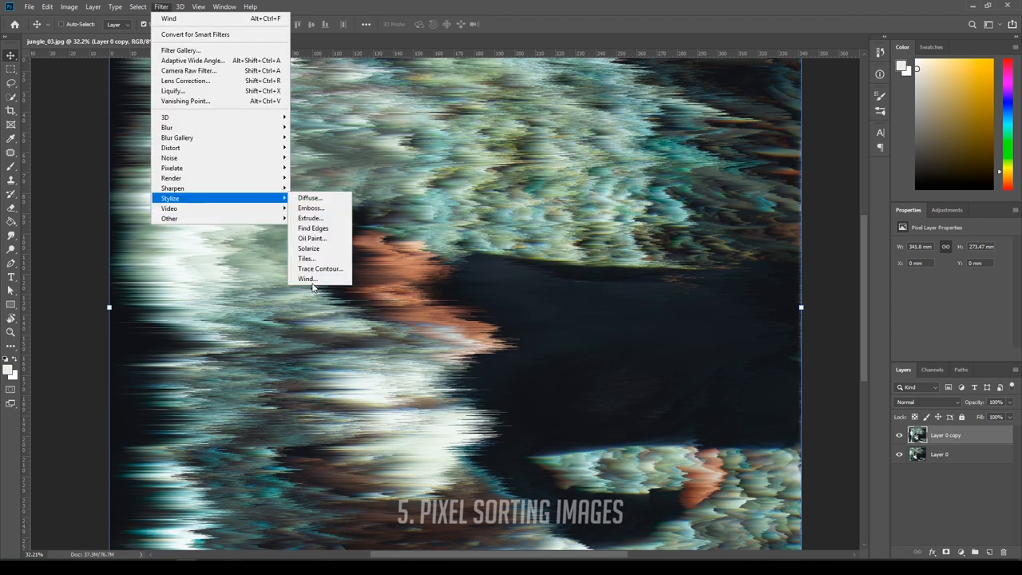
click(307, 278)
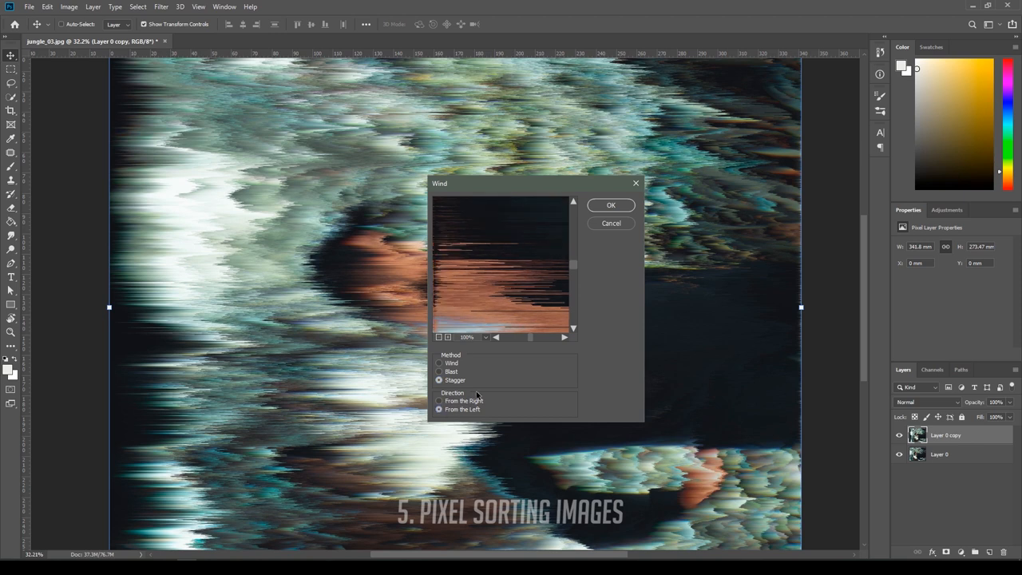
click(610, 204)
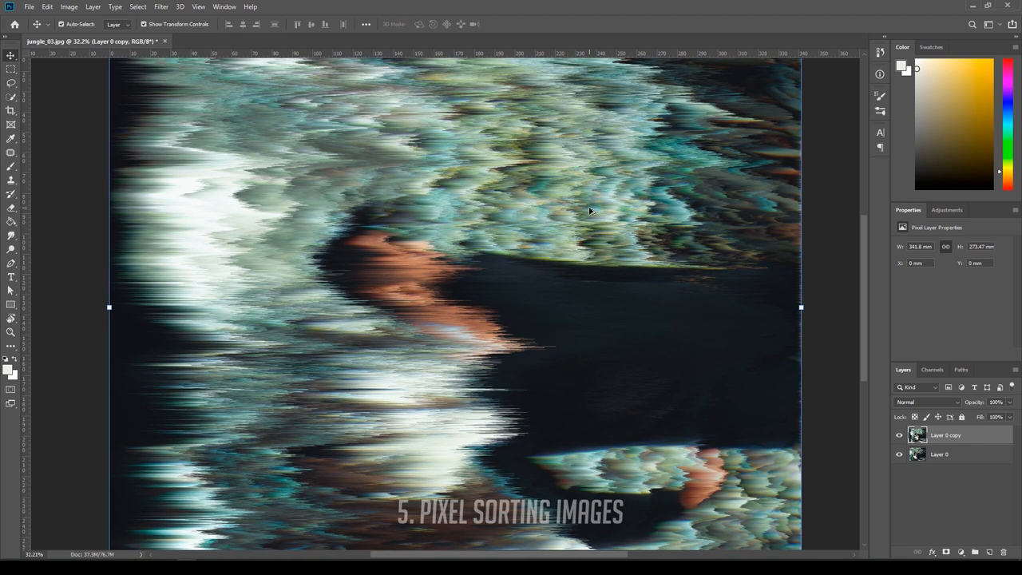
- Rotate the canvas 90° clockwise so the streaks now run vertically down the upright portrait
click(68, 7)
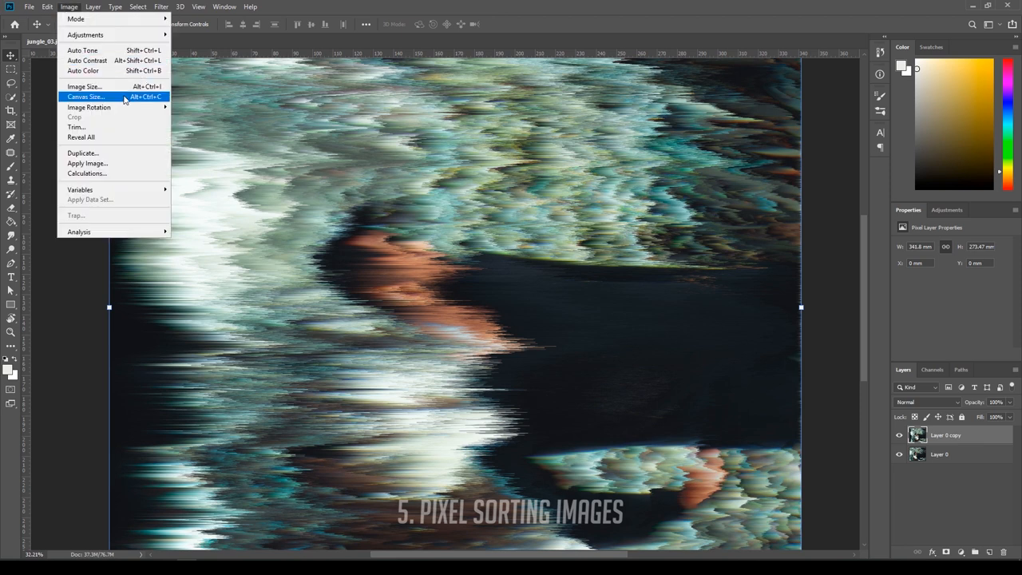
mouse_move(90, 107)
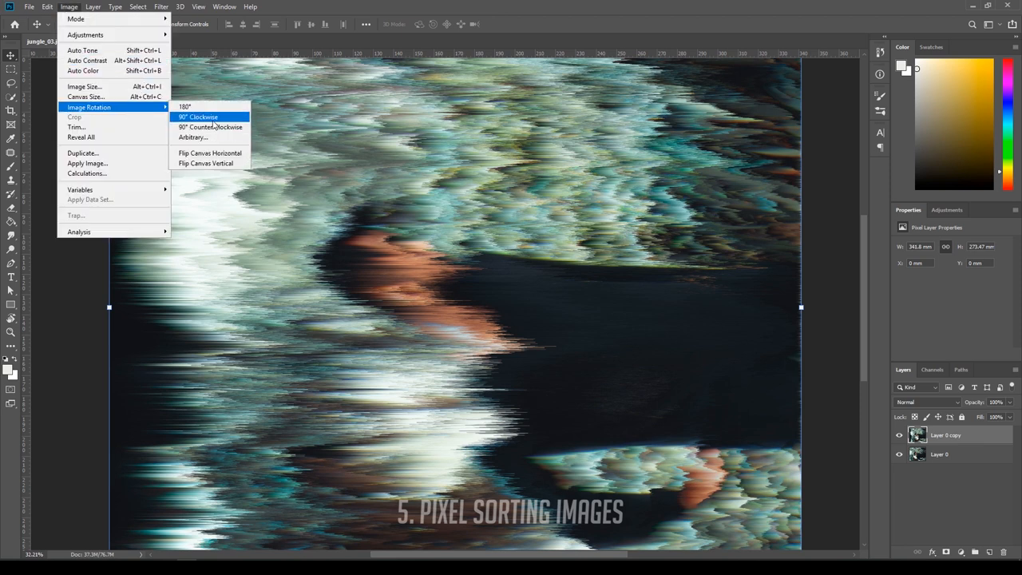
click(199, 117)
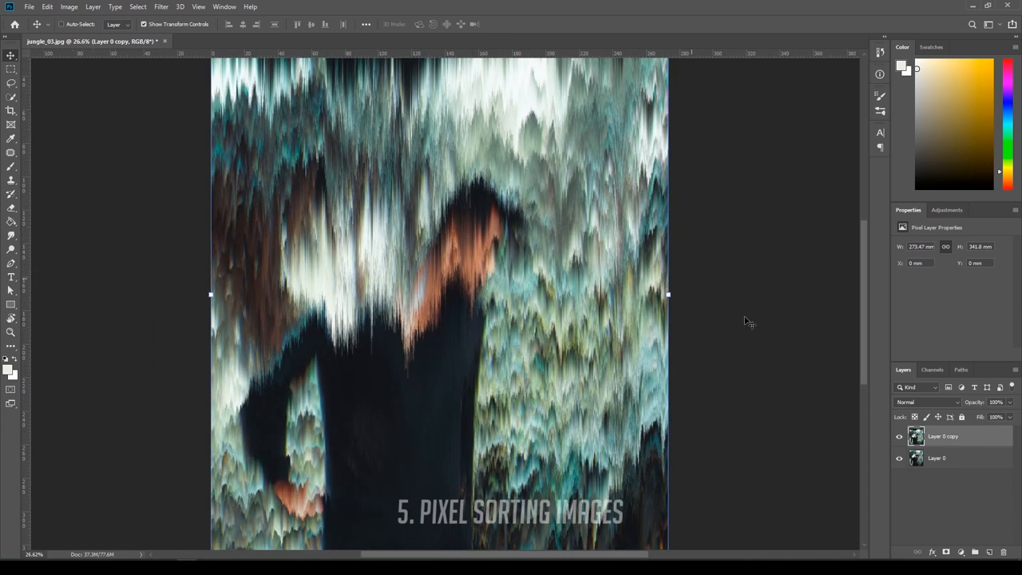
click(899, 436)
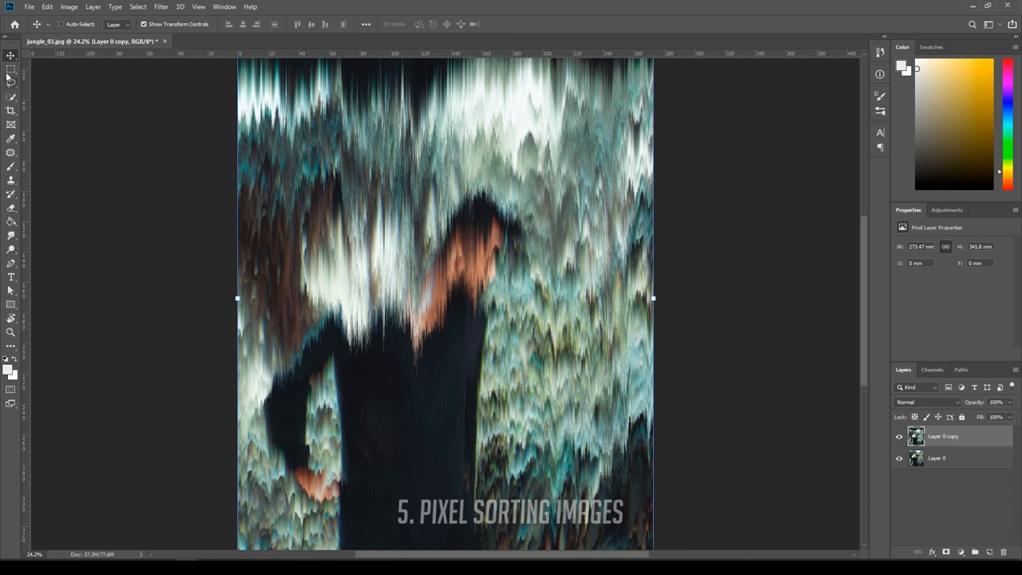
- Marquee a central vertical strip of the man from the original layer and show it clean over the streaked layer
click(11, 69)
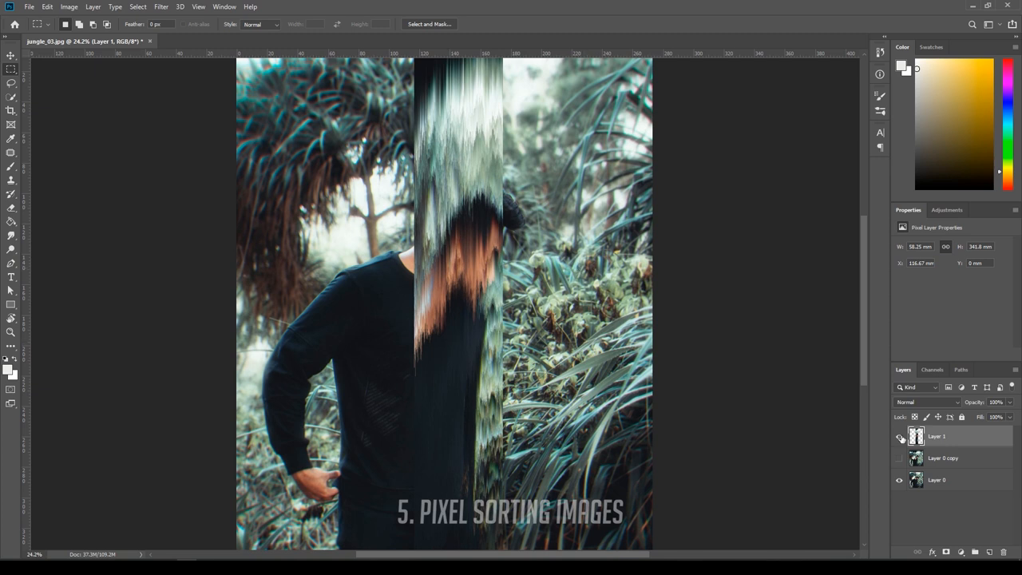
click(900, 457)
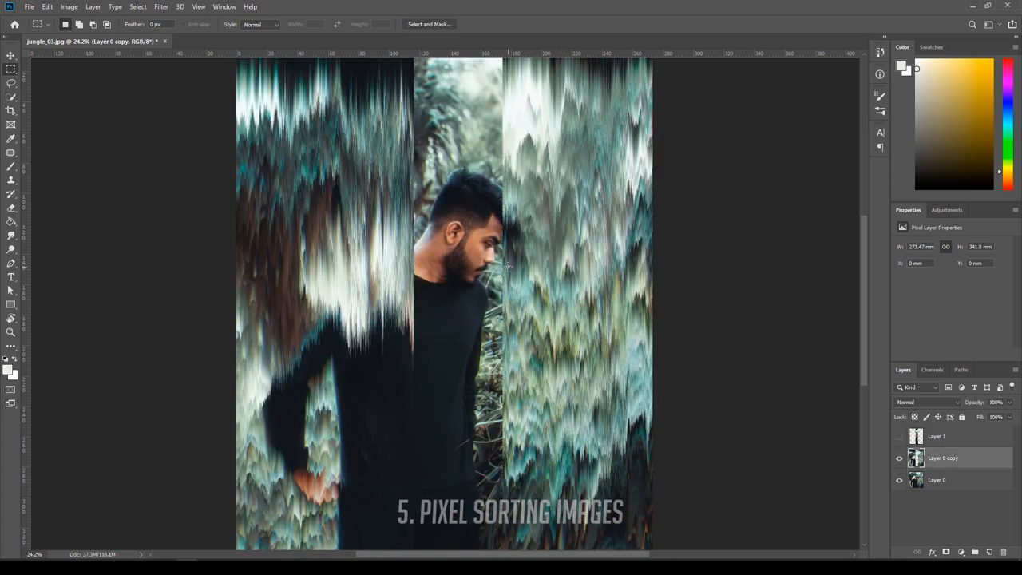
scroll(down, 3)
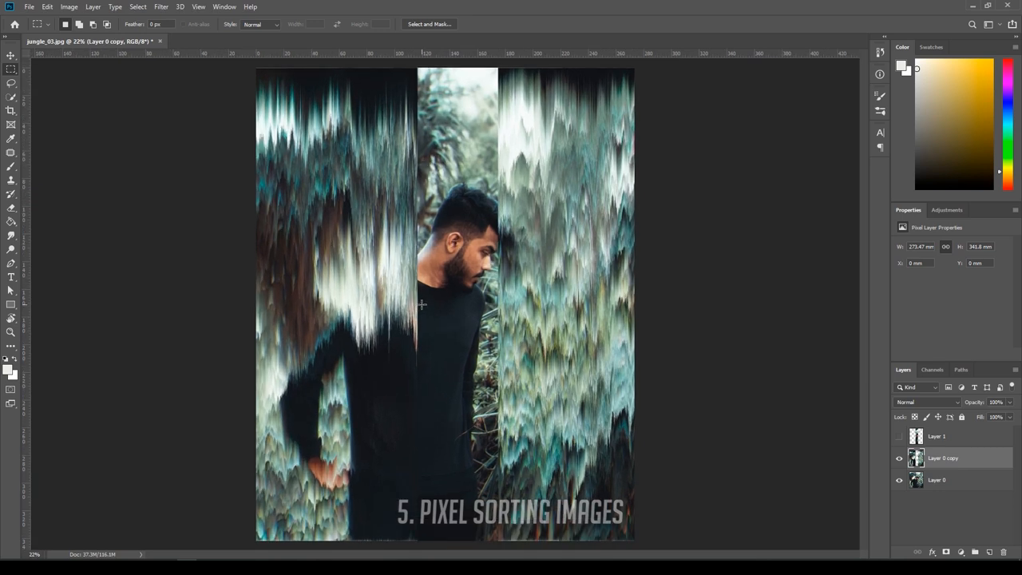
mouse_move(441, 262)
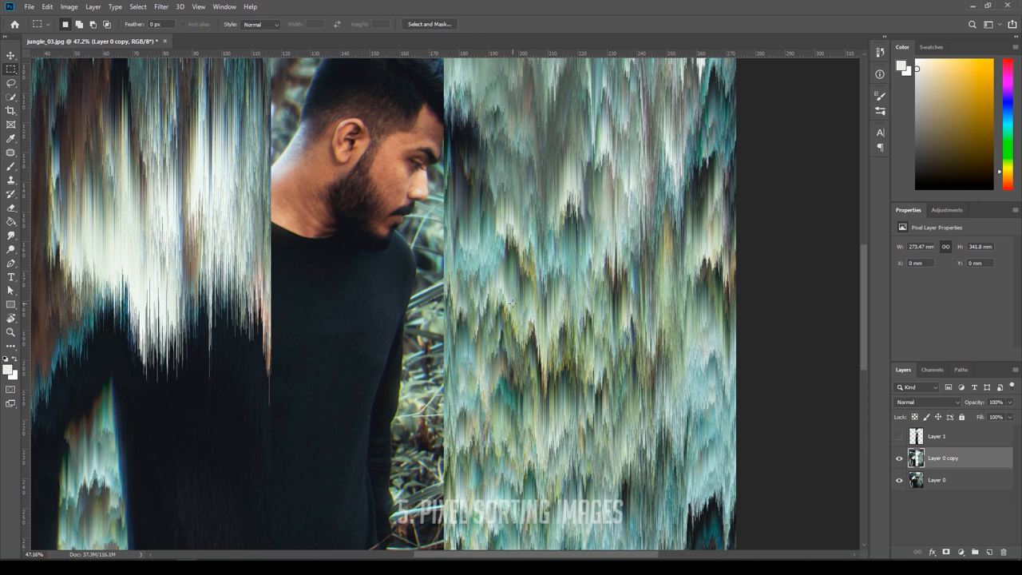
mouse_move(562, 208)
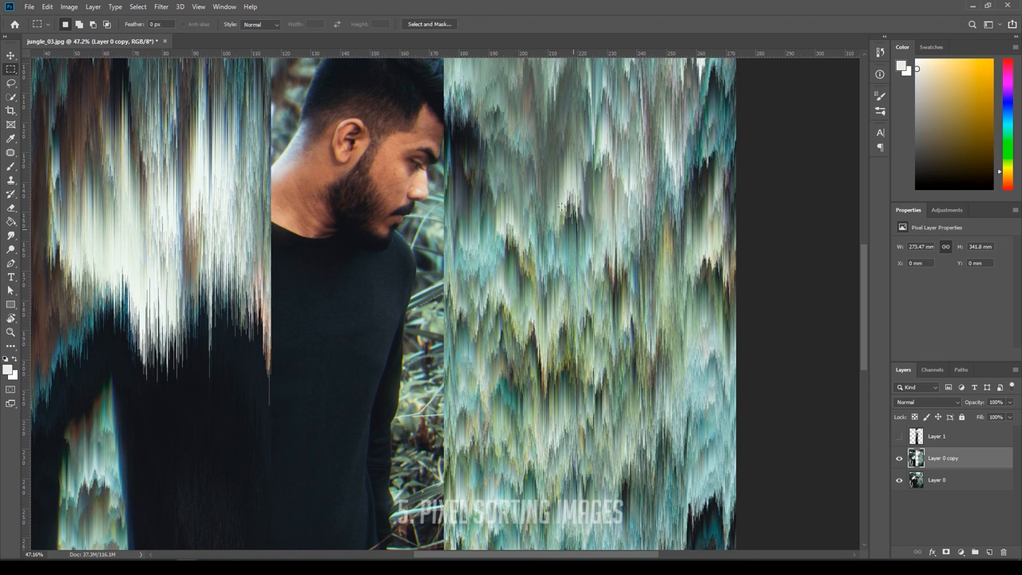
mouse_move(307, 234)
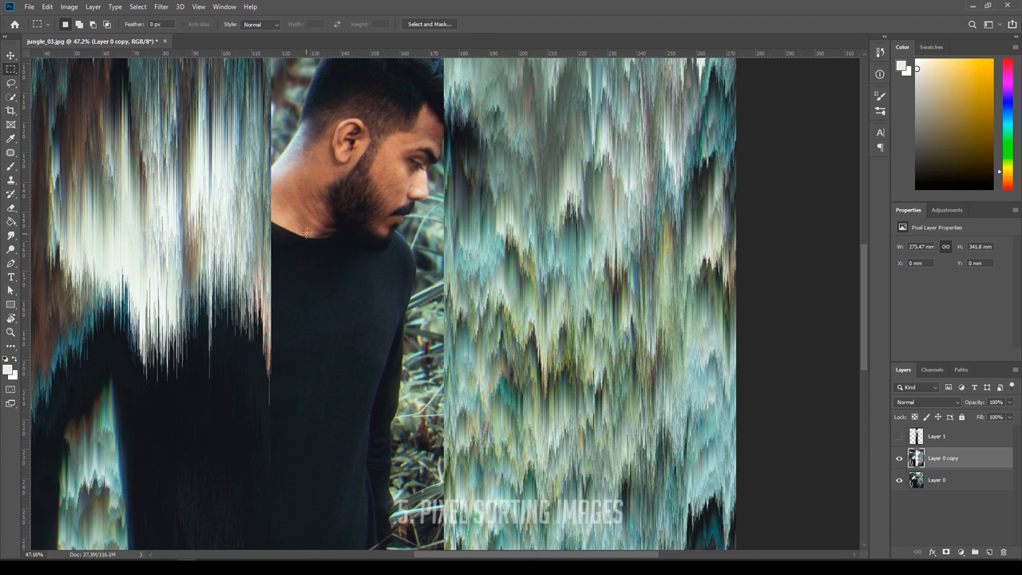